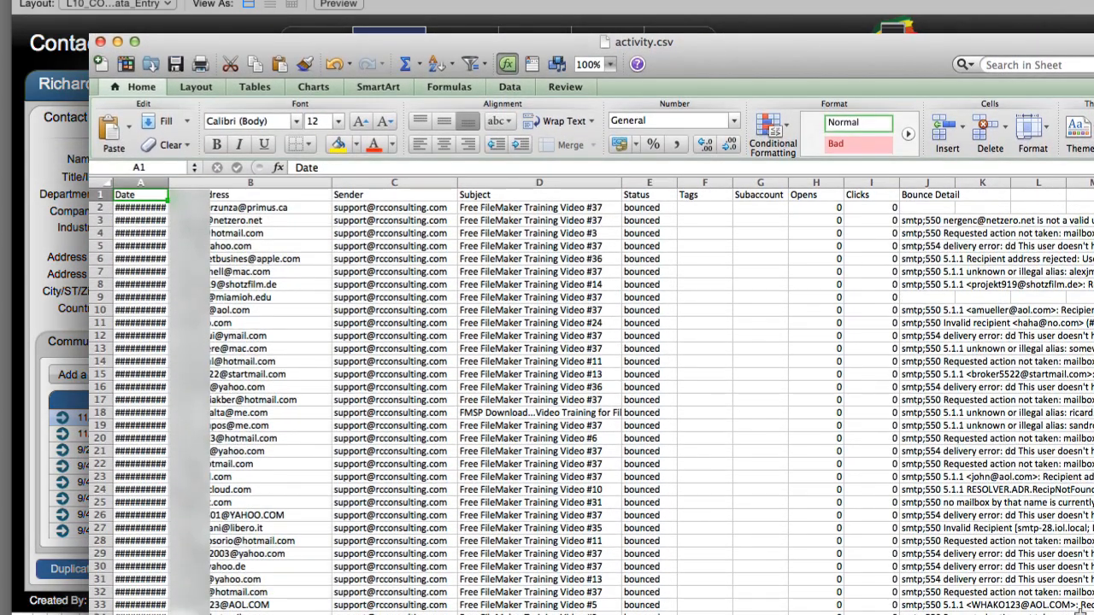
pyautogui.moveTo(1001, 249)
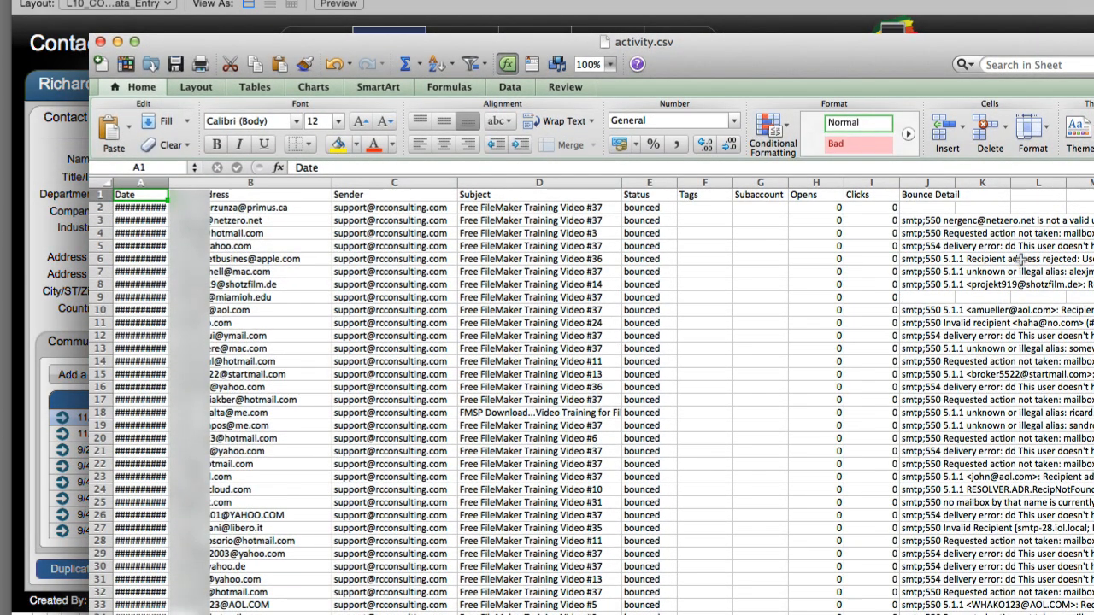
pyautogui.moveTo(1017, 506)
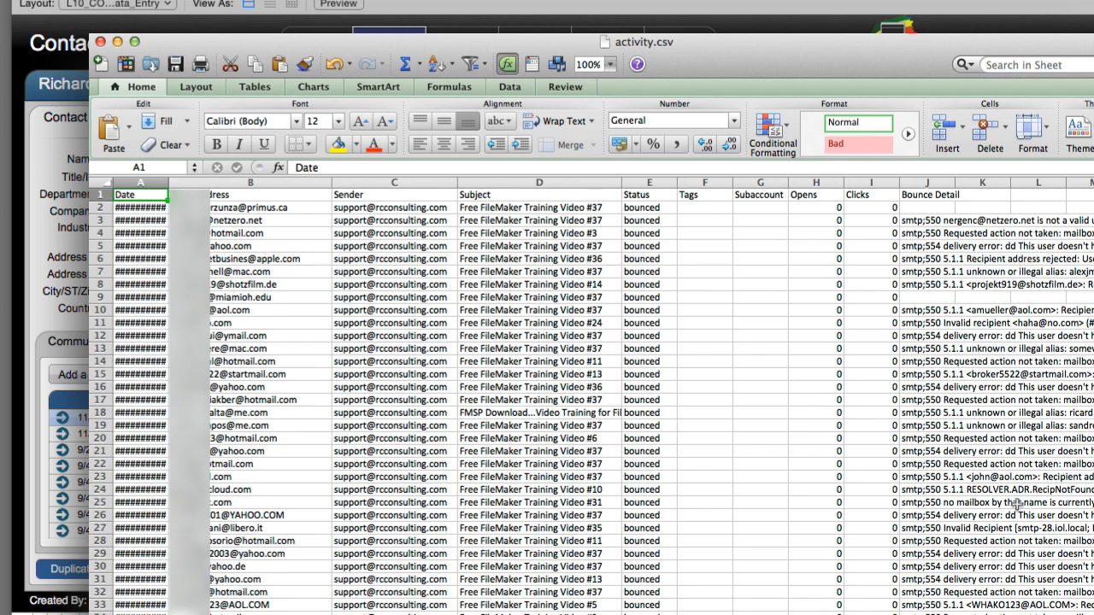
# Bring the contact database forward and review the Email 1 verification diagnostics, then dismiss them.
pyautogui.scroll(-3)
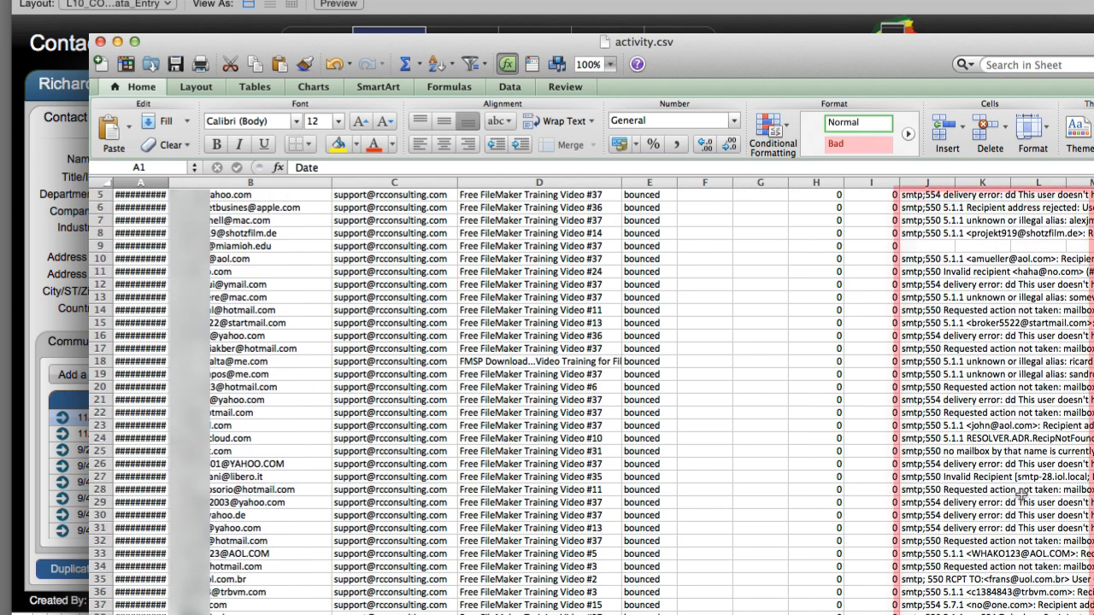
pyautogui.scroll(-3)
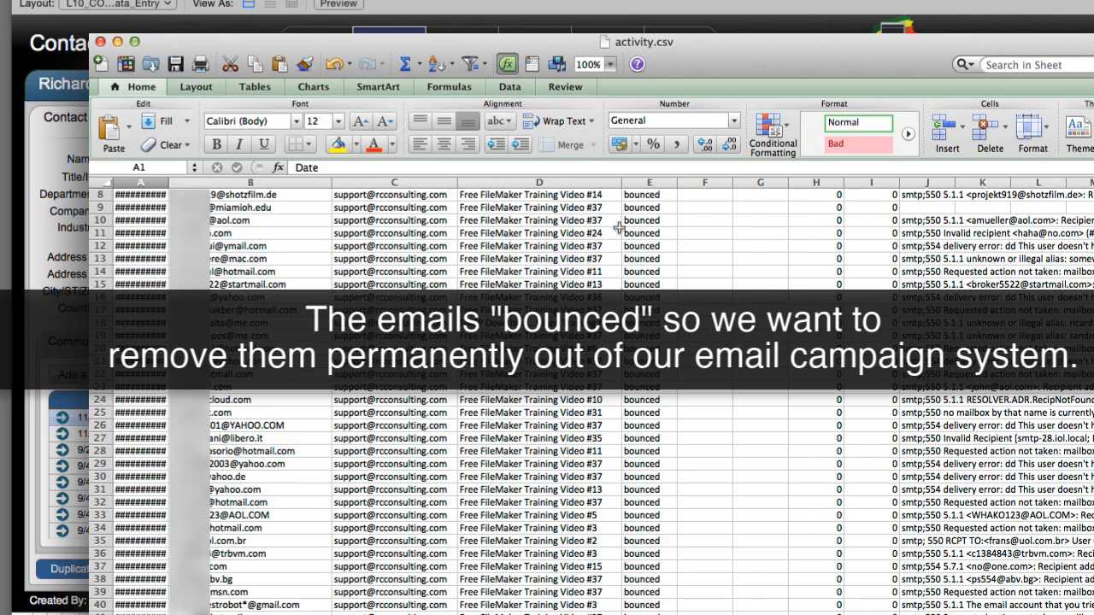
pyautogui.moveTo(701, 62)
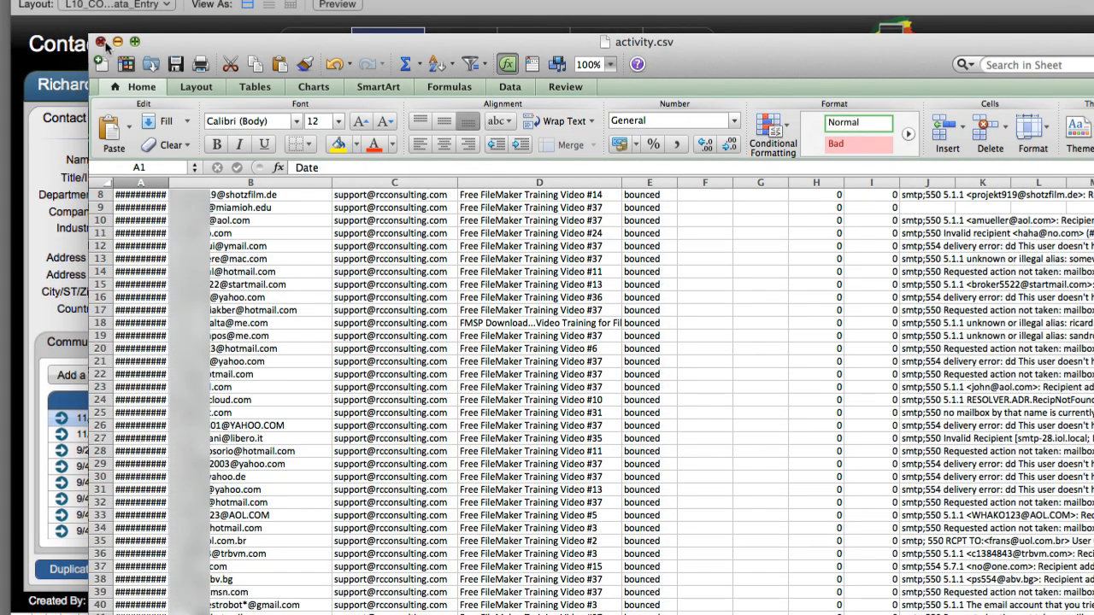
pyautogui.click(105, 41)
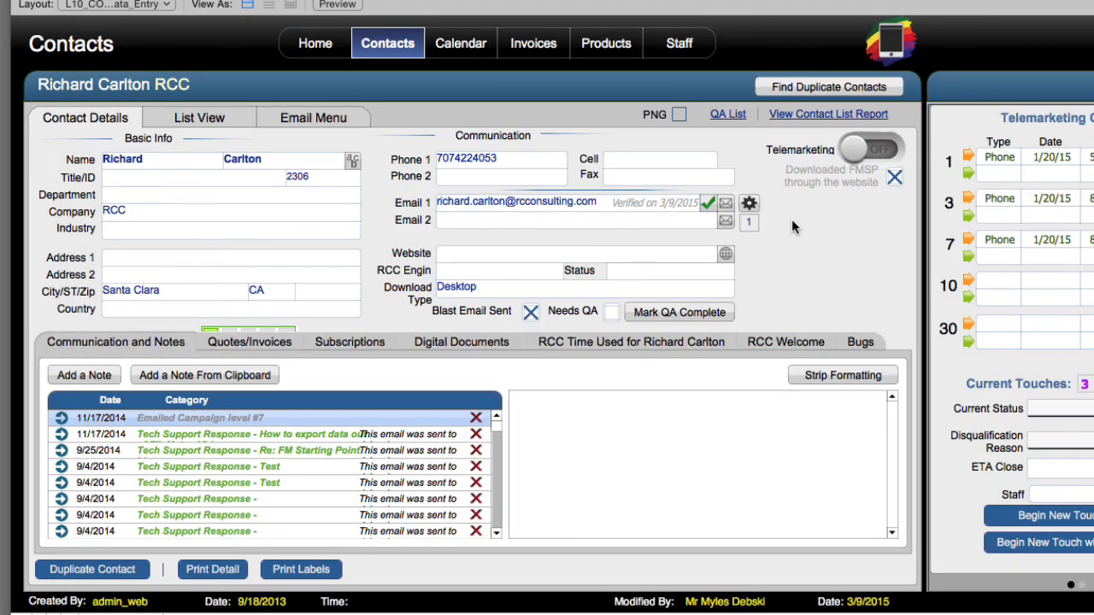
pyautogui.moveTo(789, 226)
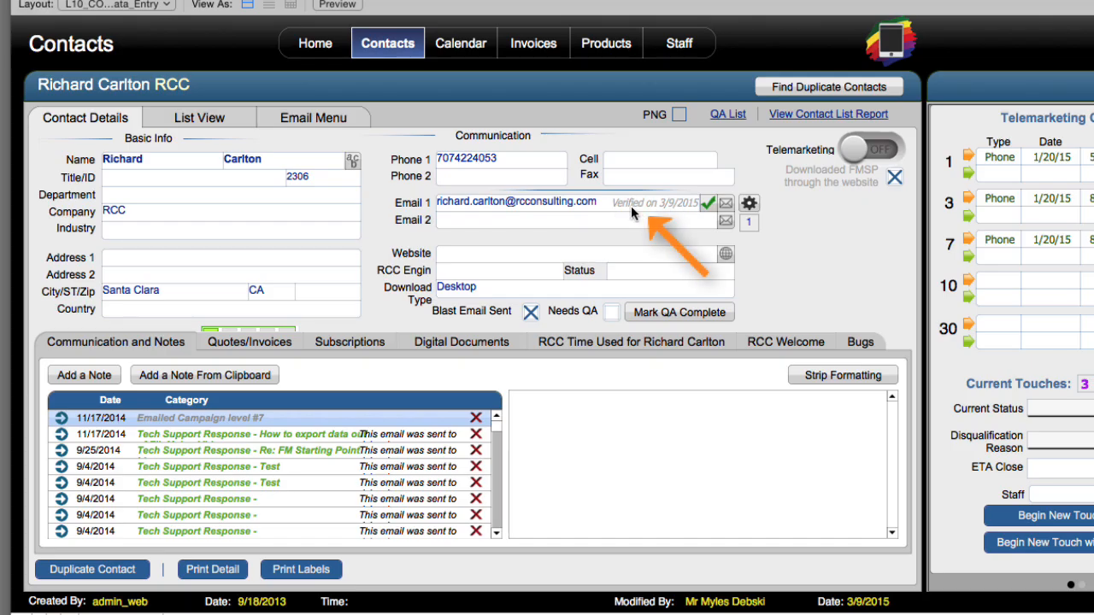
pyautogui.click(748, 203)
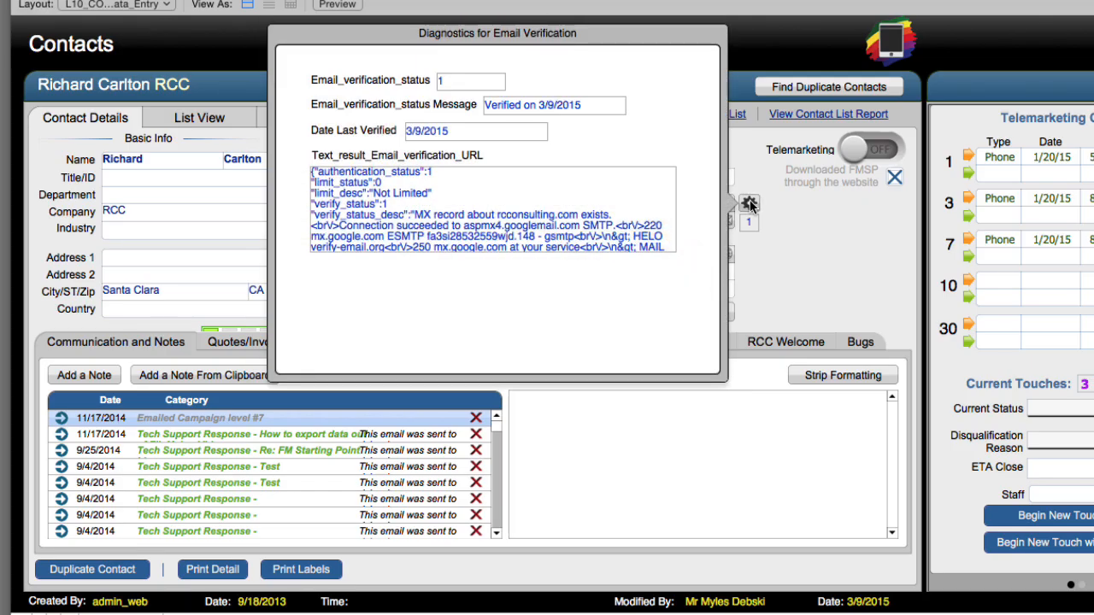
pyautogui.moveTo(814, 229)
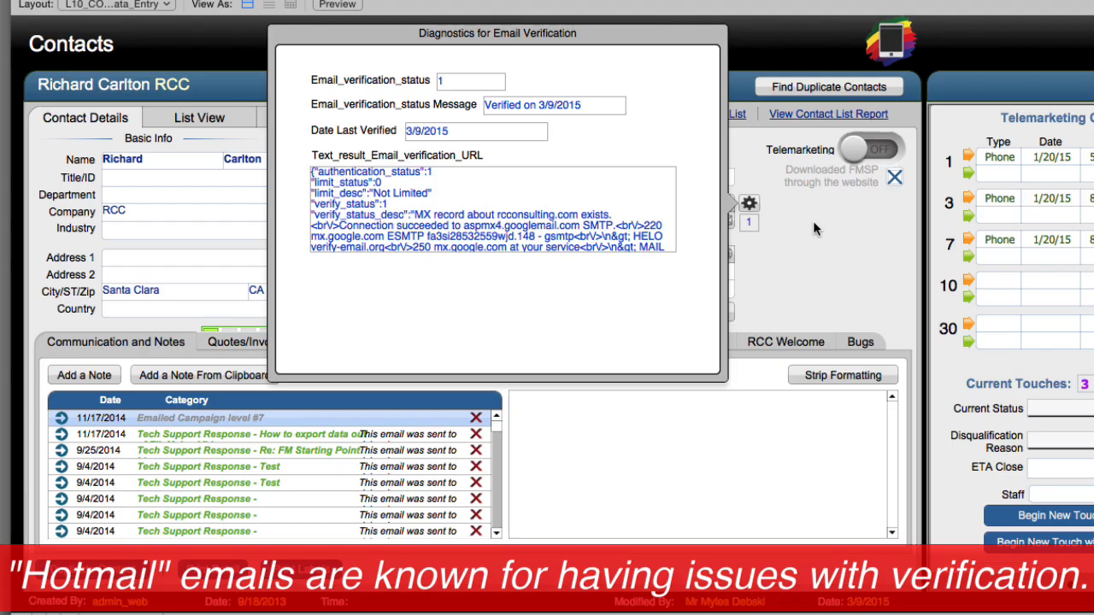
pyautogui.click(895, 176)
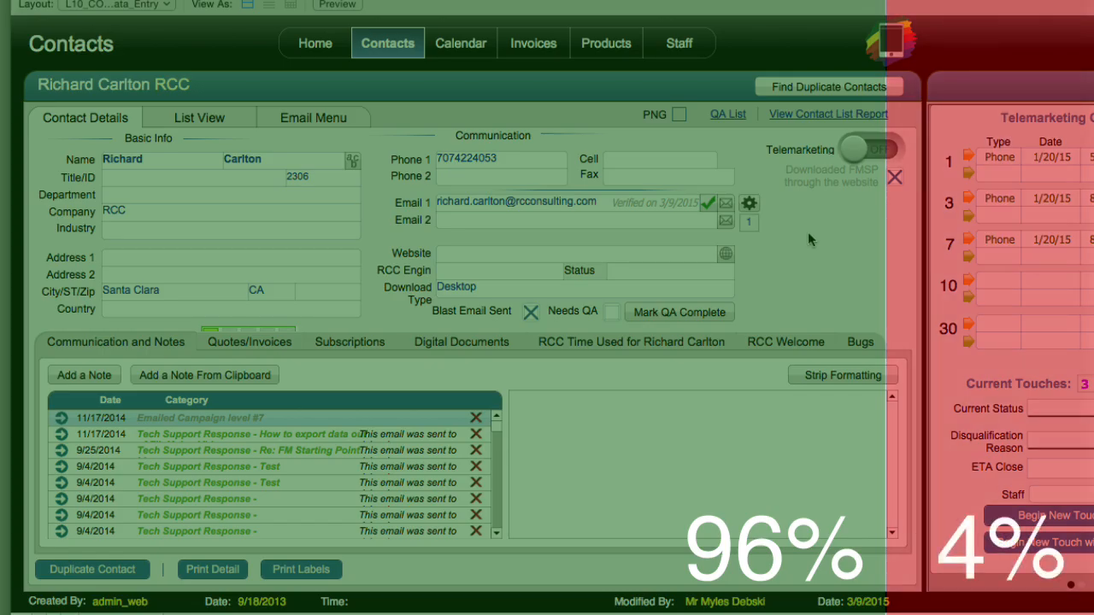
pyautogui.moveTo(817, 243)
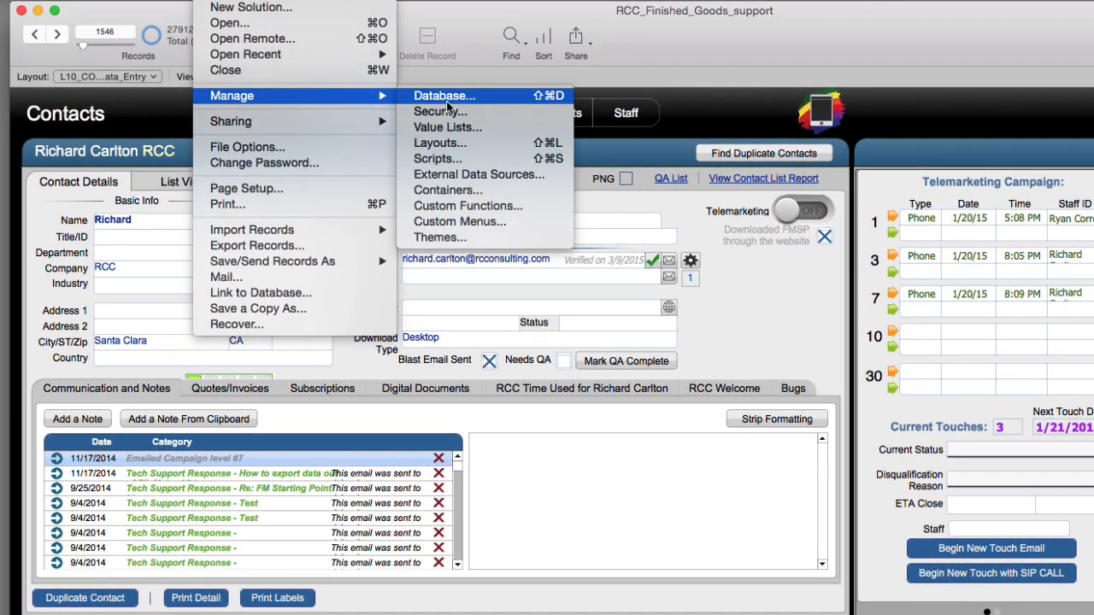
# In Manage Database, enter Email_import_bounce as the new table name.
pyautogui.click(444, 96)
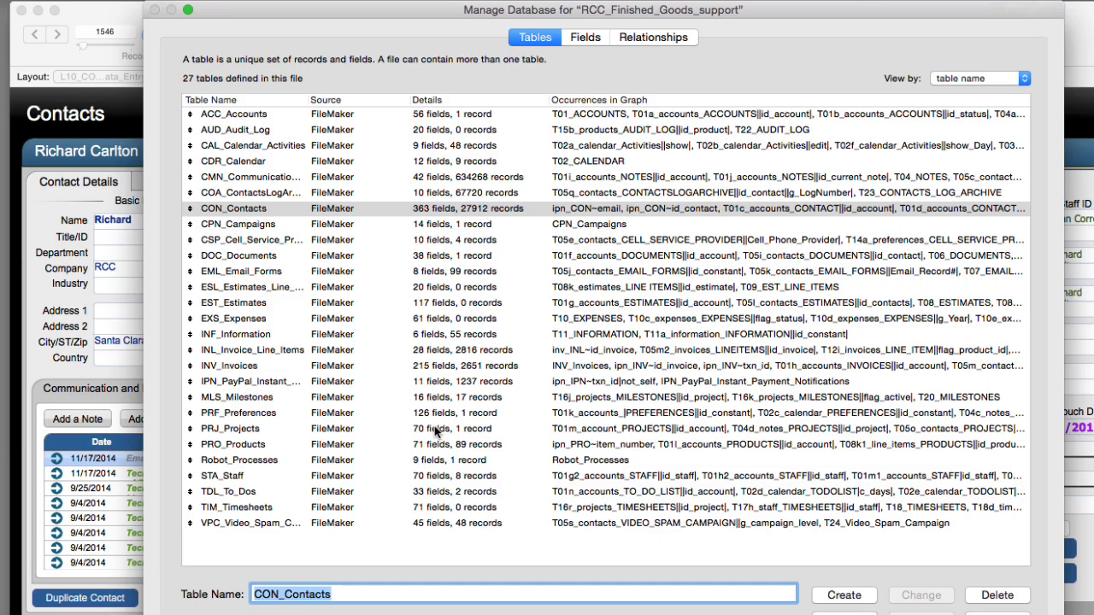
pyautogui.write('E')
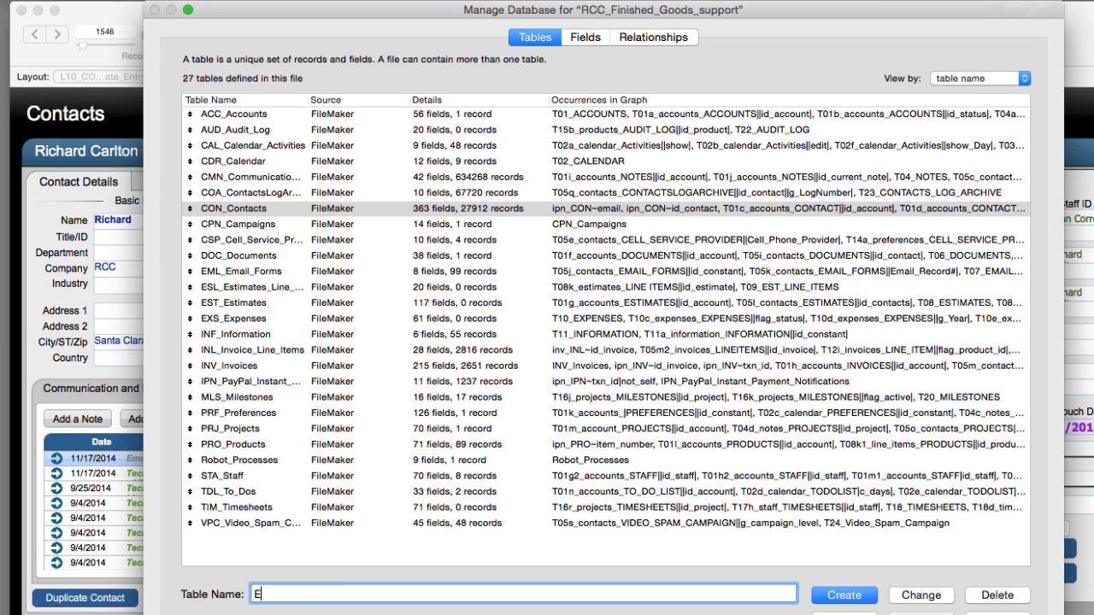
pyautogui.write('mail_import_')
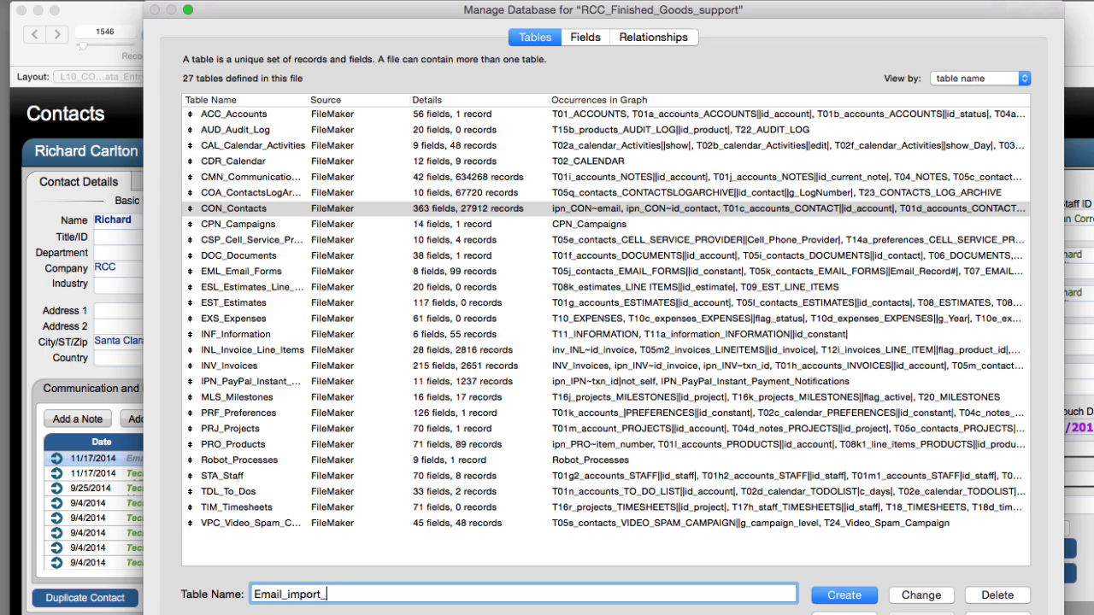
pyautogui.write('bounce')
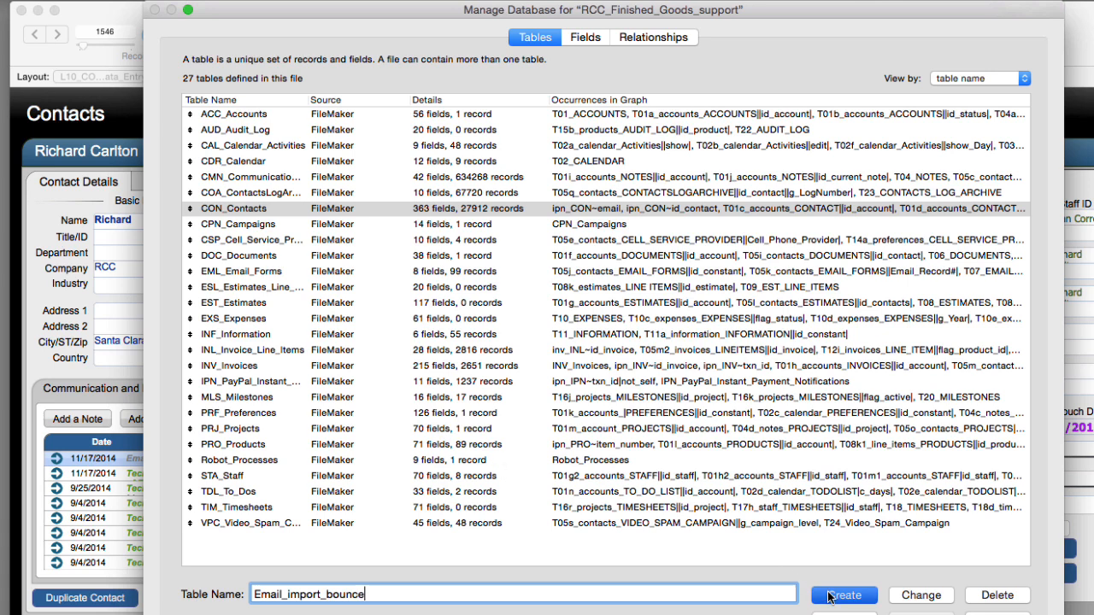
# Create the Email_import_bounce table and define a text field named email_address.
pyautogui.click(844, 595)
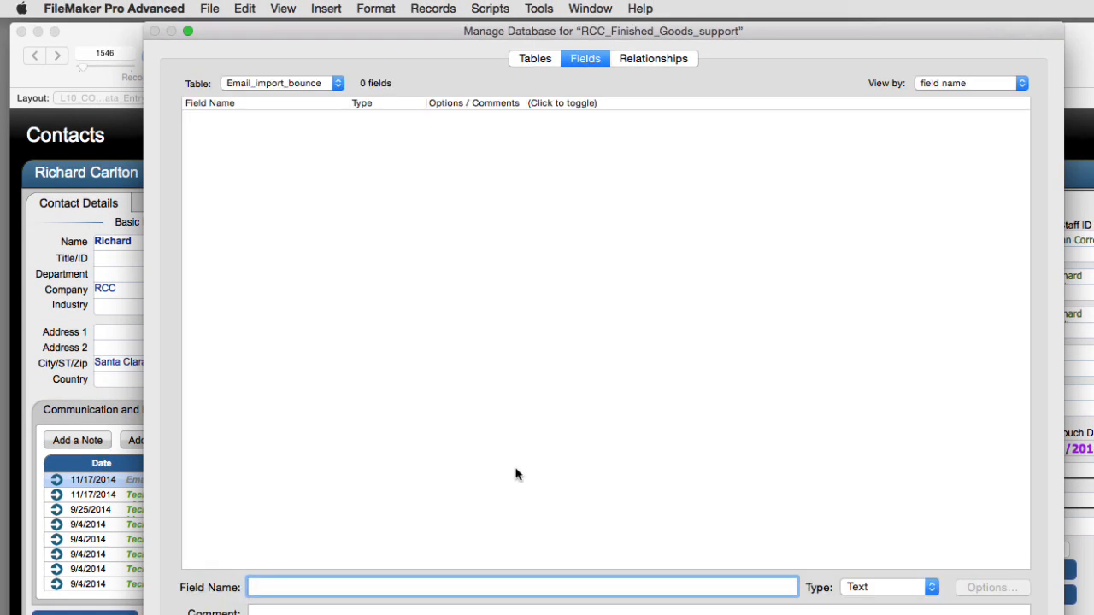
pyautogui.write('email_ad')
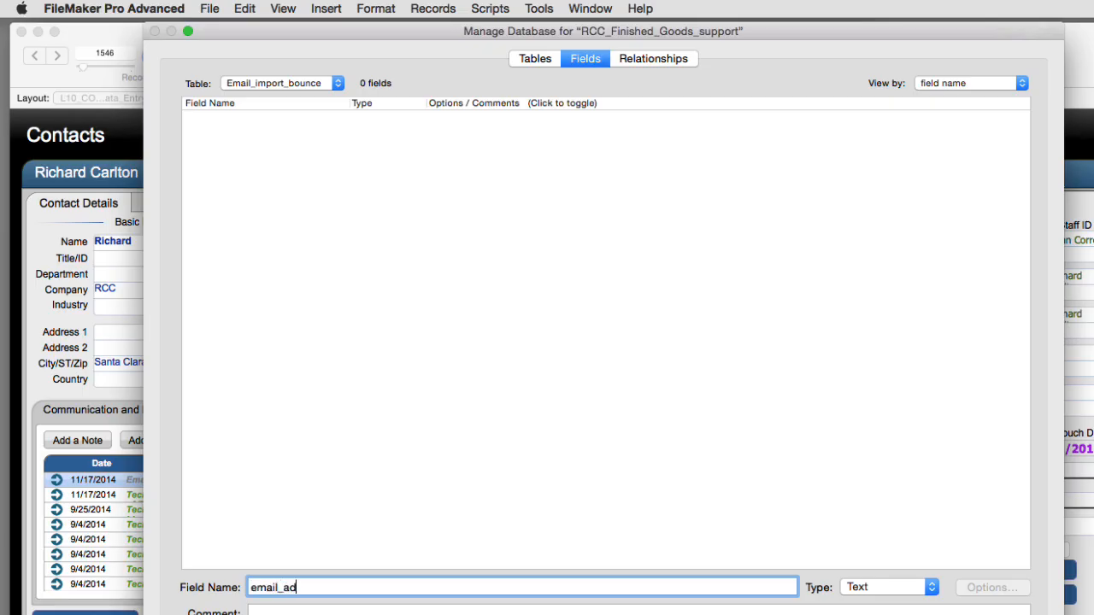
pyautogui.write('dress')
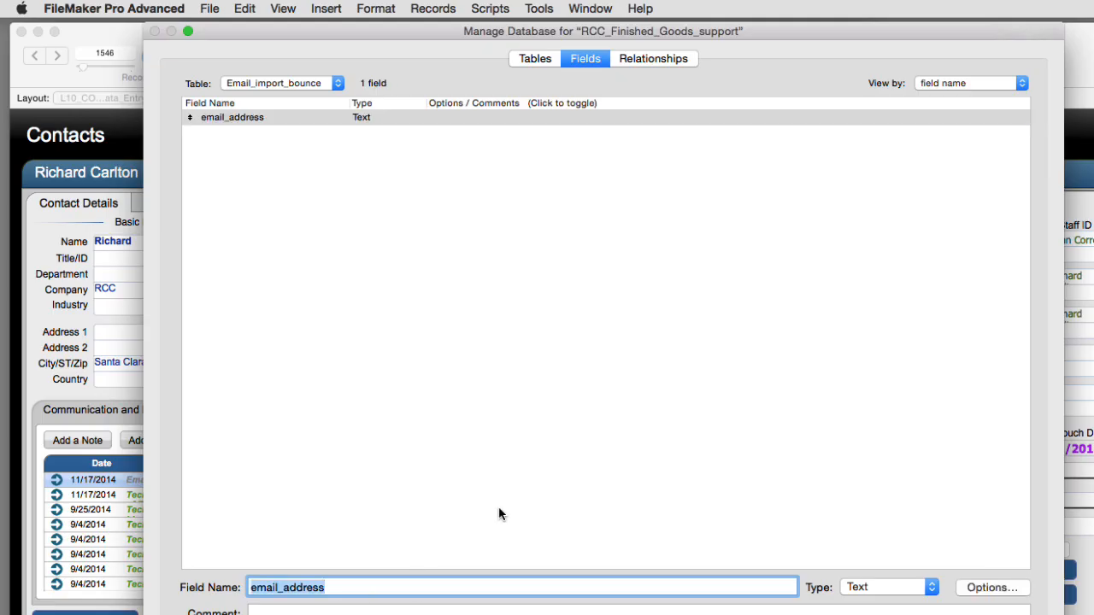
pyautogui.moveTo(605, 338)
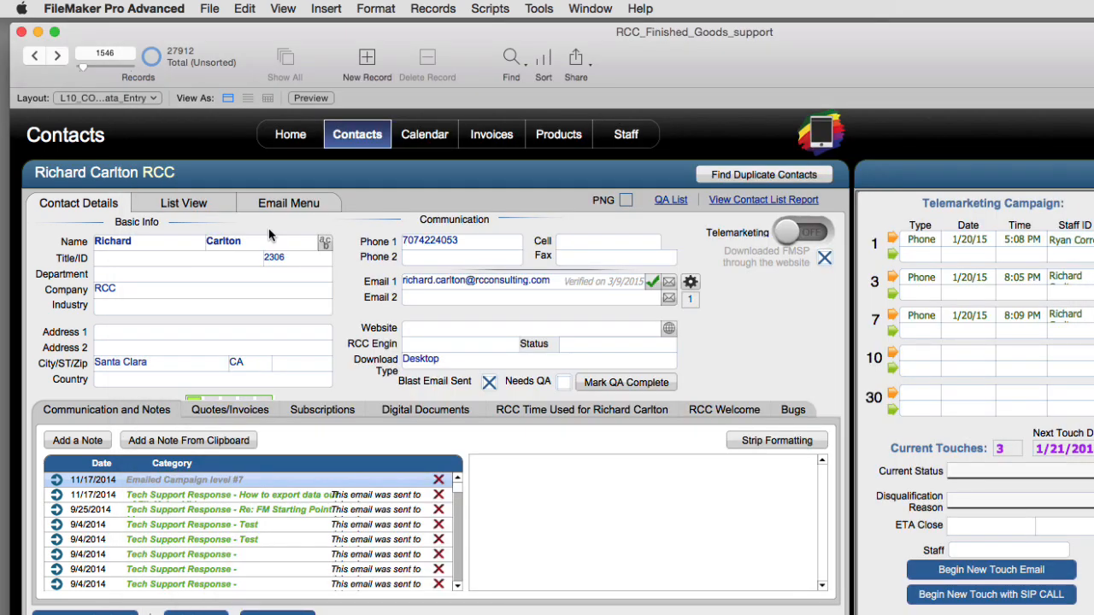
pyautogui.moveTo(145, 116)
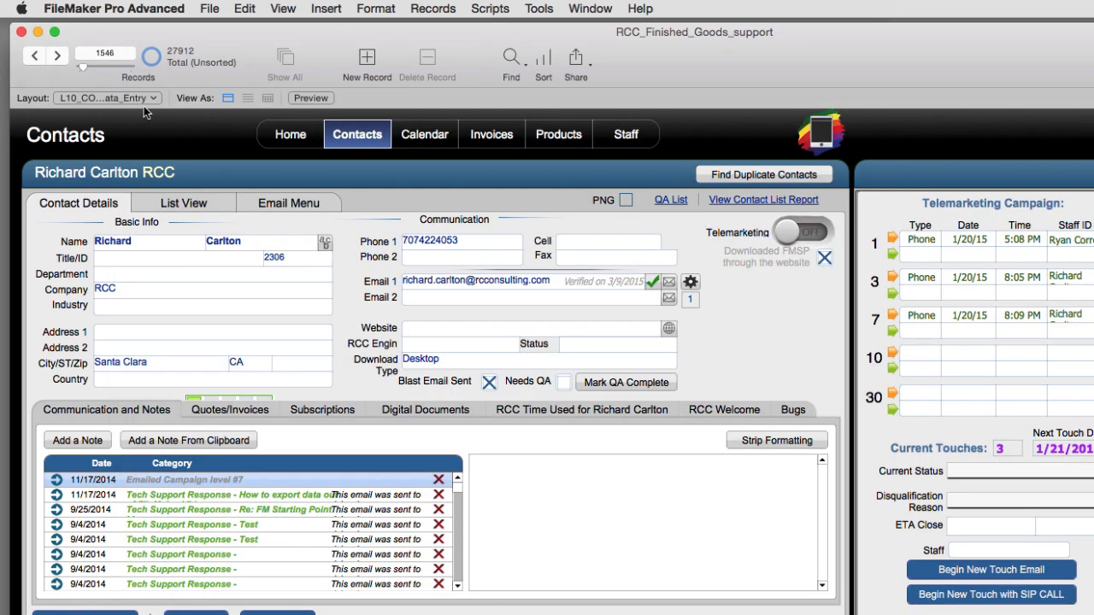
# Switch to the Email_Import_bounce layout and start importing records into it.
pyautogui.click(106, 98)
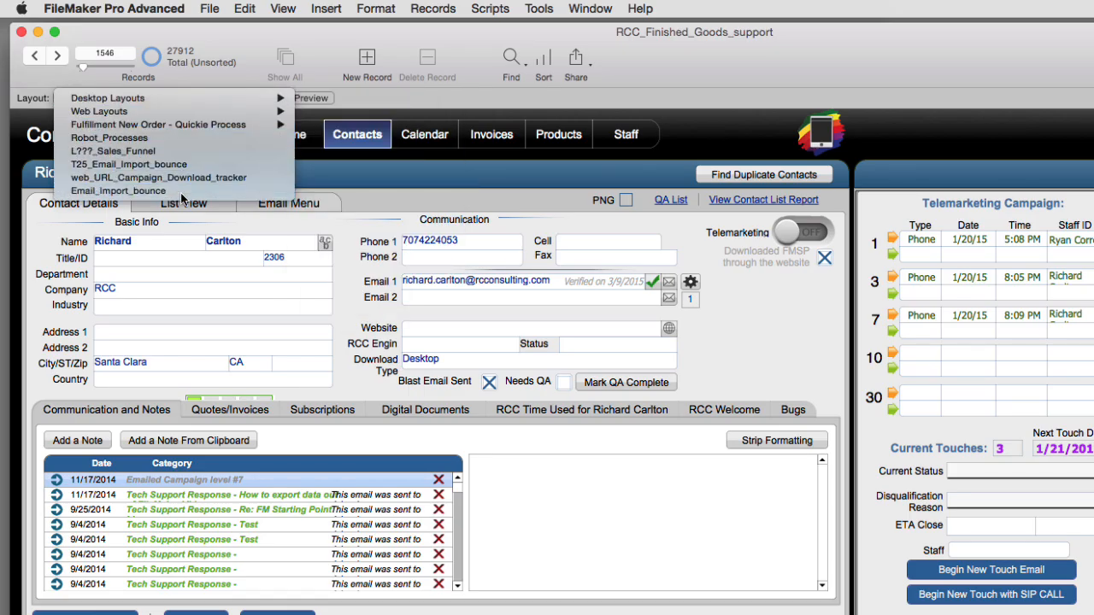
pyautogui.click(118, 192)
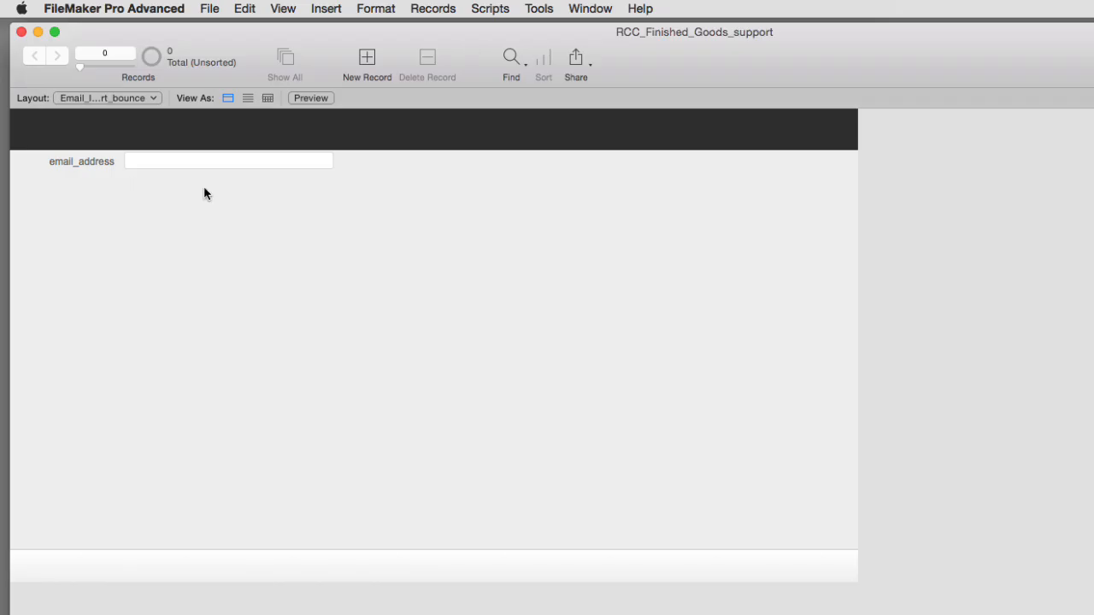
pyautogui.click(208, 8)
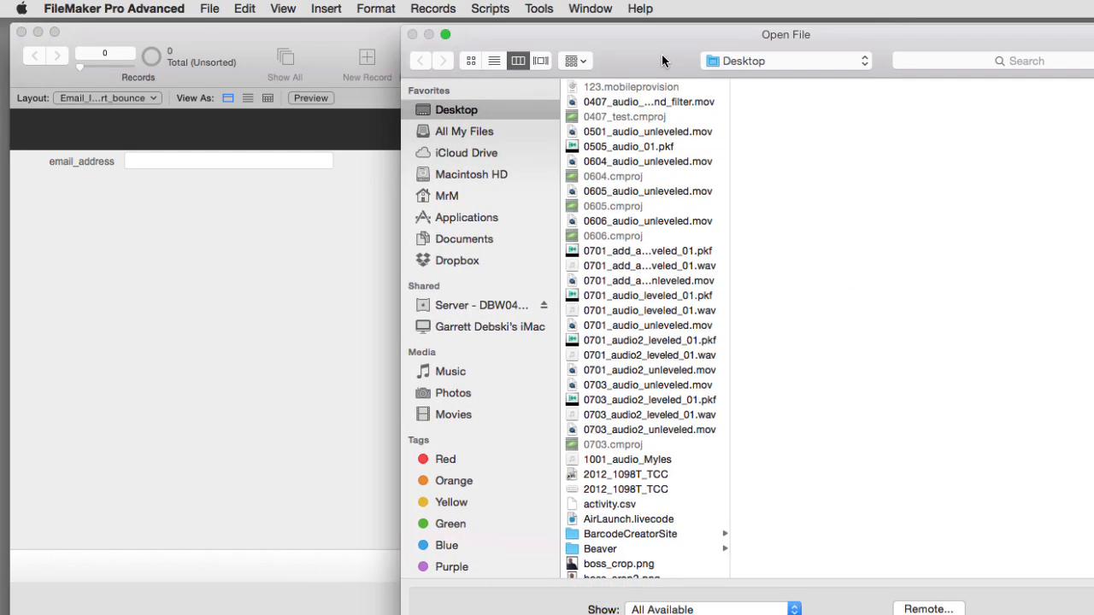
# Import activity.csv into Email_Import_bounce after previewing source records, adding 348 records.
pyautogui.click(609, 504)
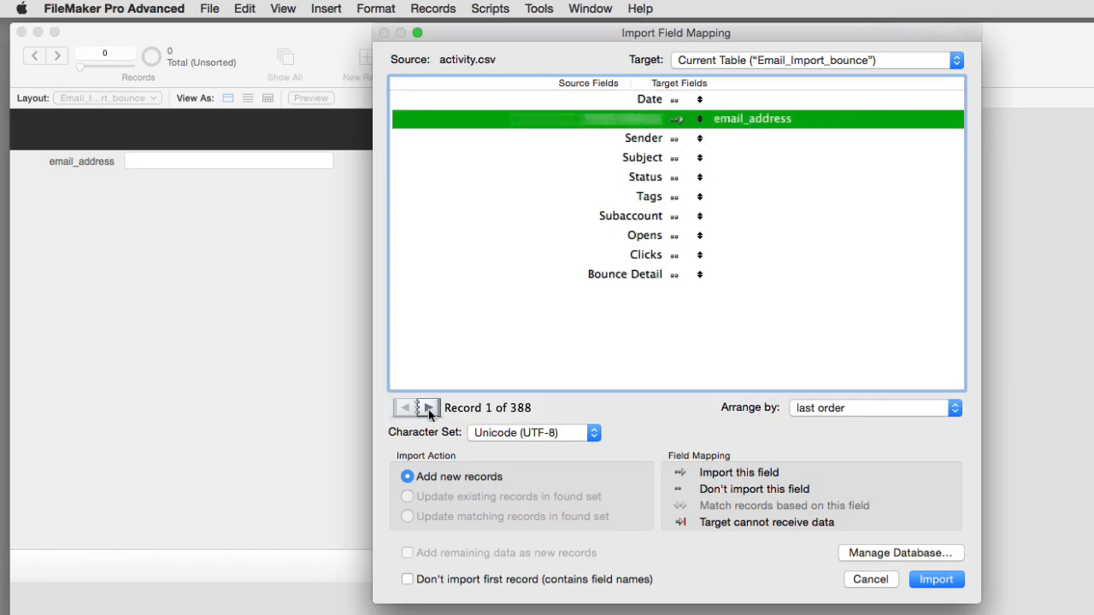
pyautogui.click(427, 407)
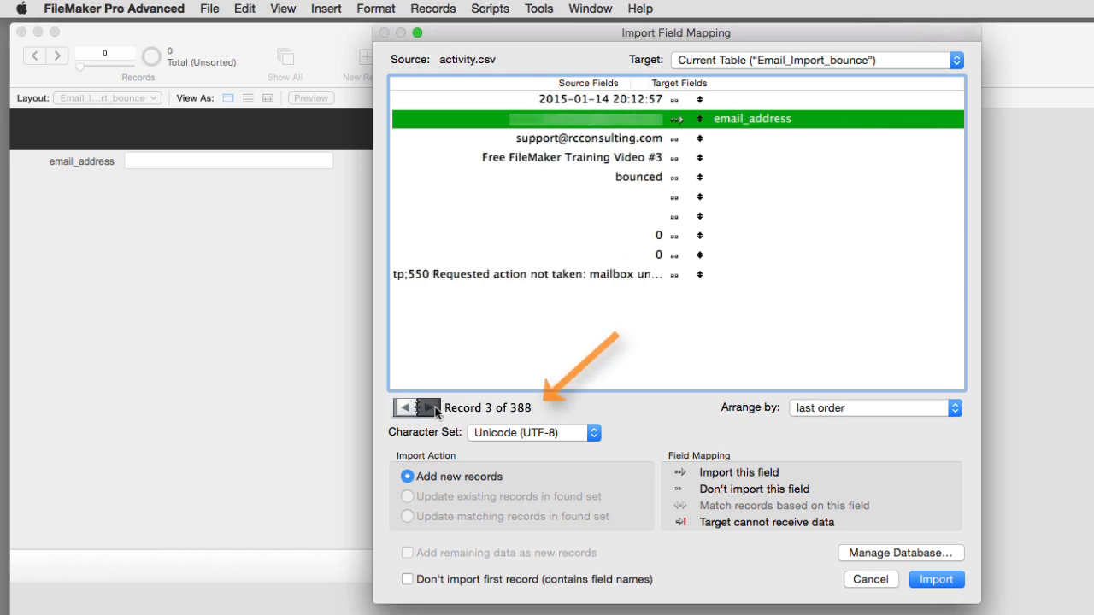
pyautogui.click(427, 407)
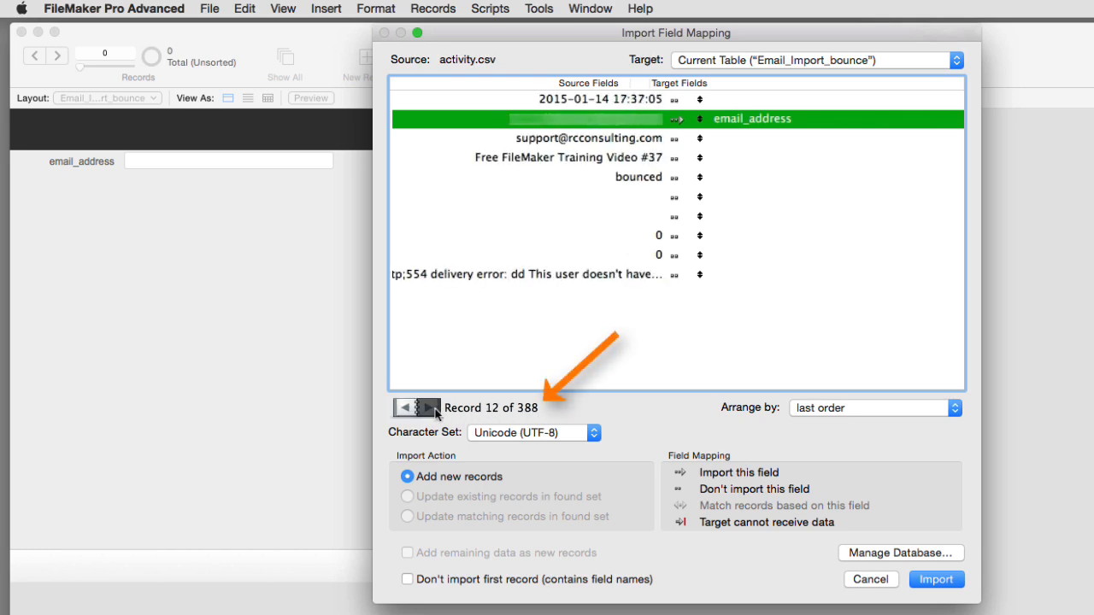
pyautogui.click(429, 406)
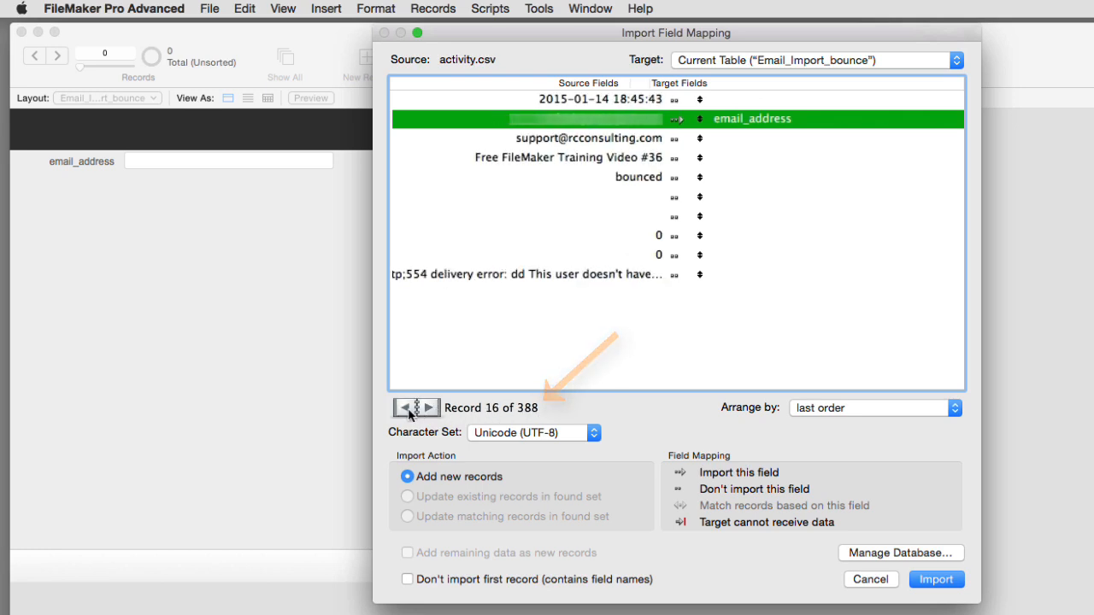
pyautogui.click(402, 407)
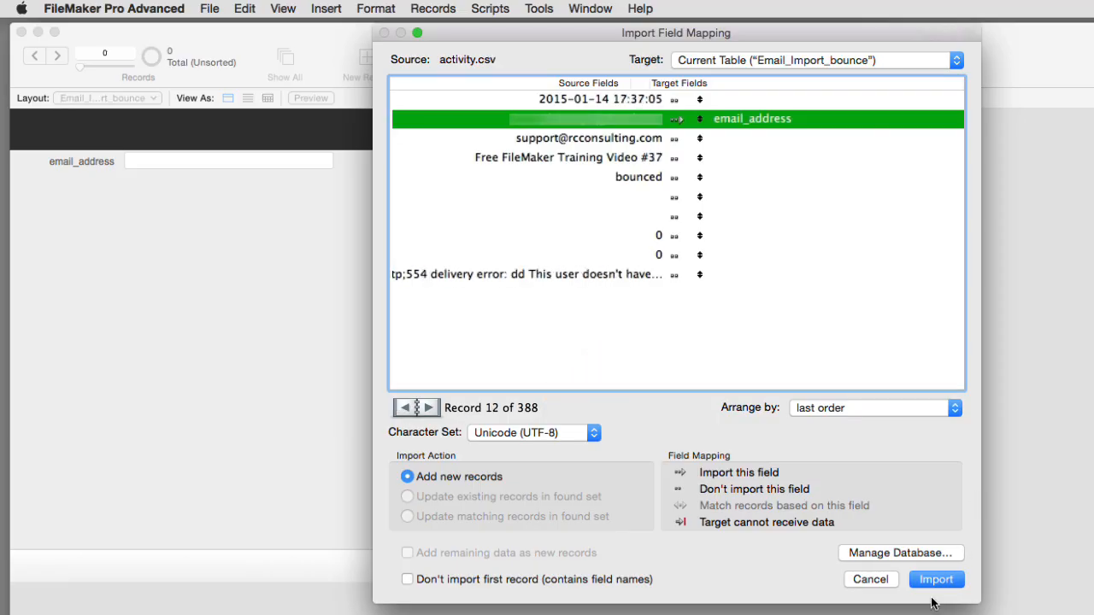
pyautogui.click(937, 579)
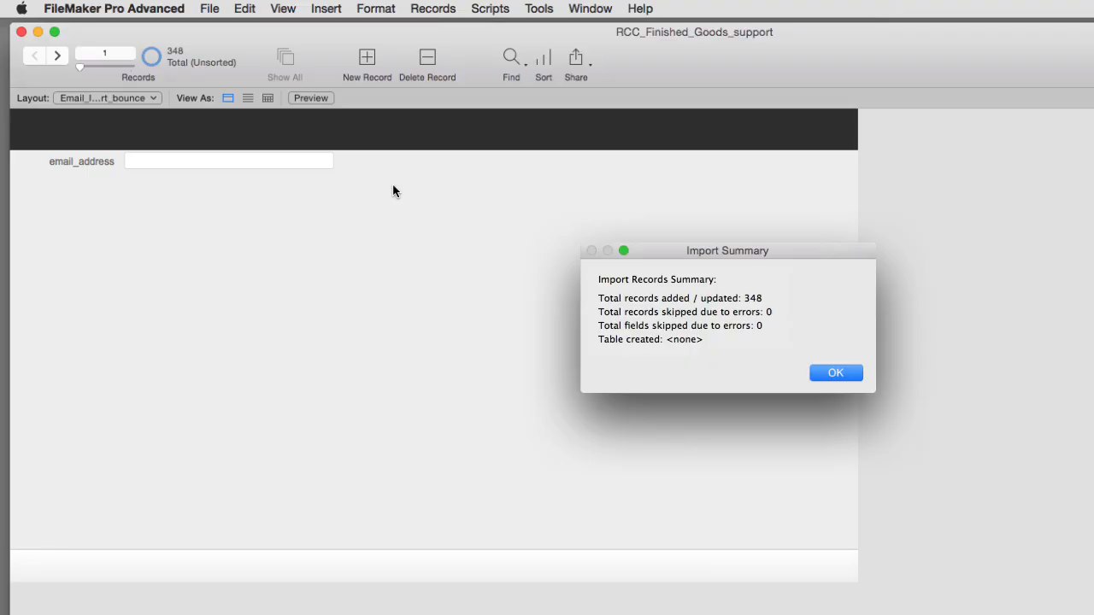
# Dismiss the import summary and step through a few imported records.
pyautogui.click(836, 373)
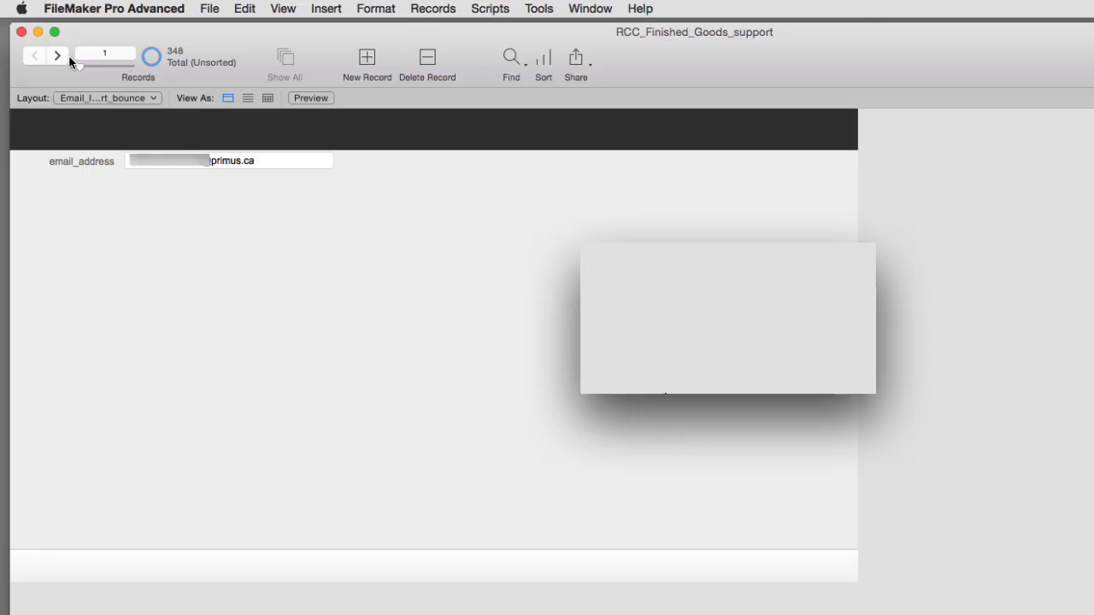
pyautogui.click(54, 57)
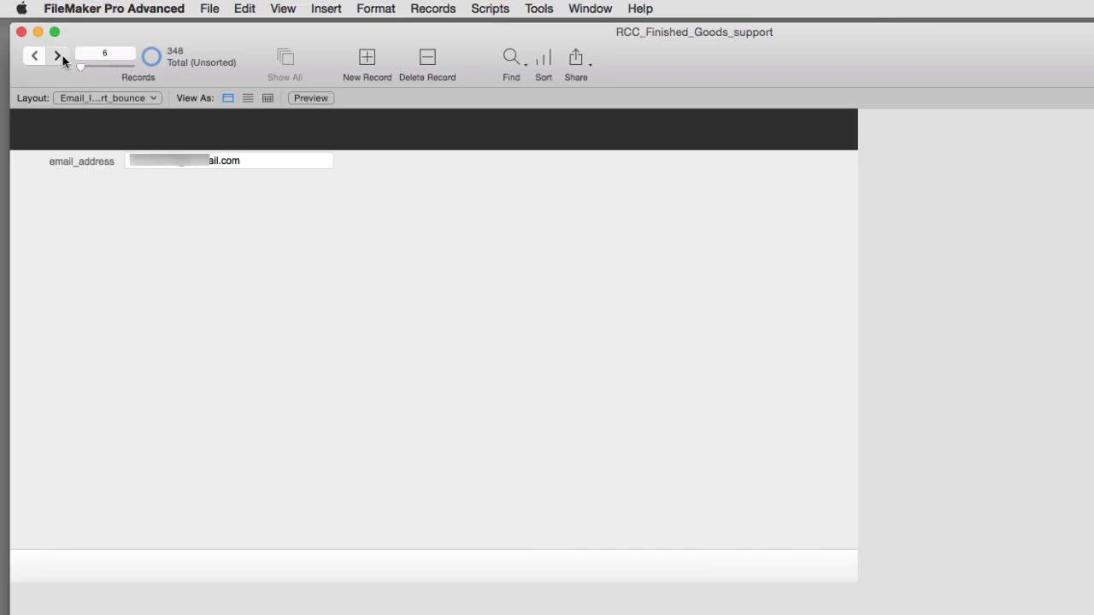
pyautogui.click(55, 55)
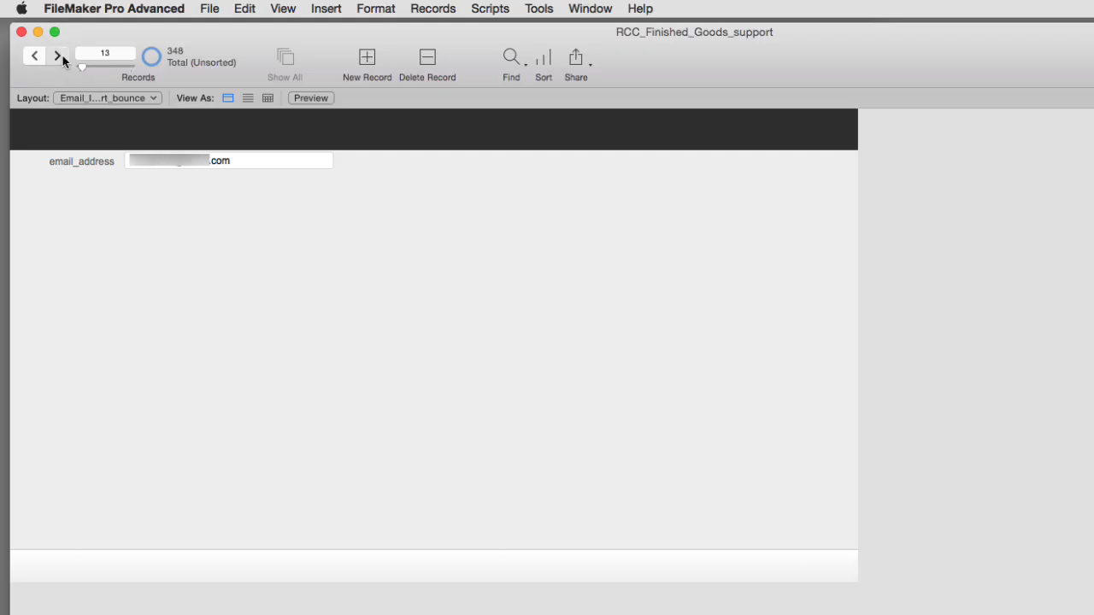
pyautogui.click(57, 55)
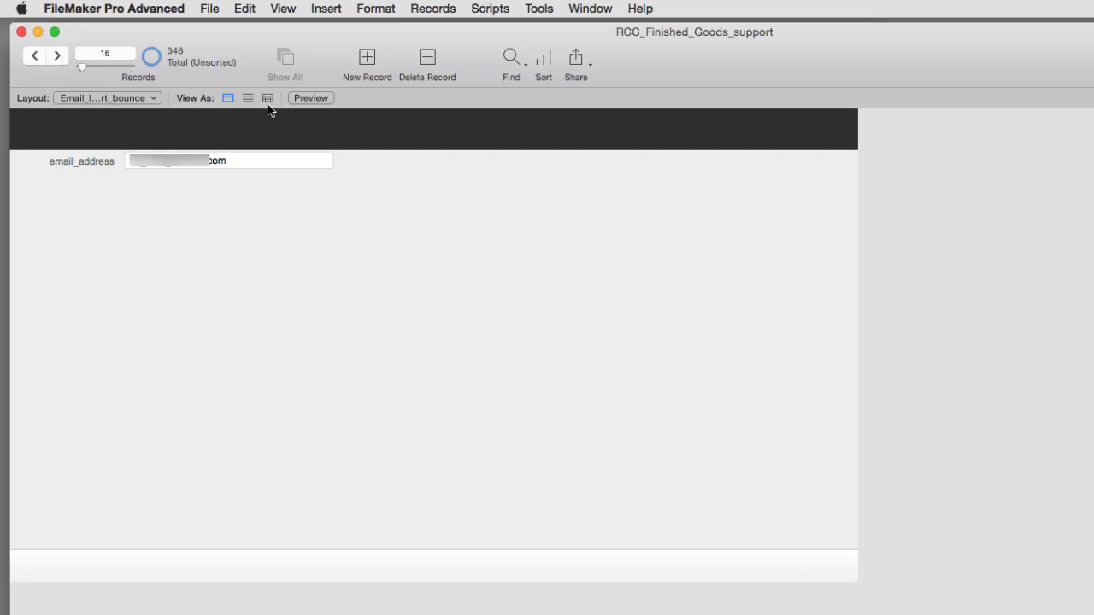
# Show the imported records as a table with a wider email_address column.
pyautogui.click(267, 97)
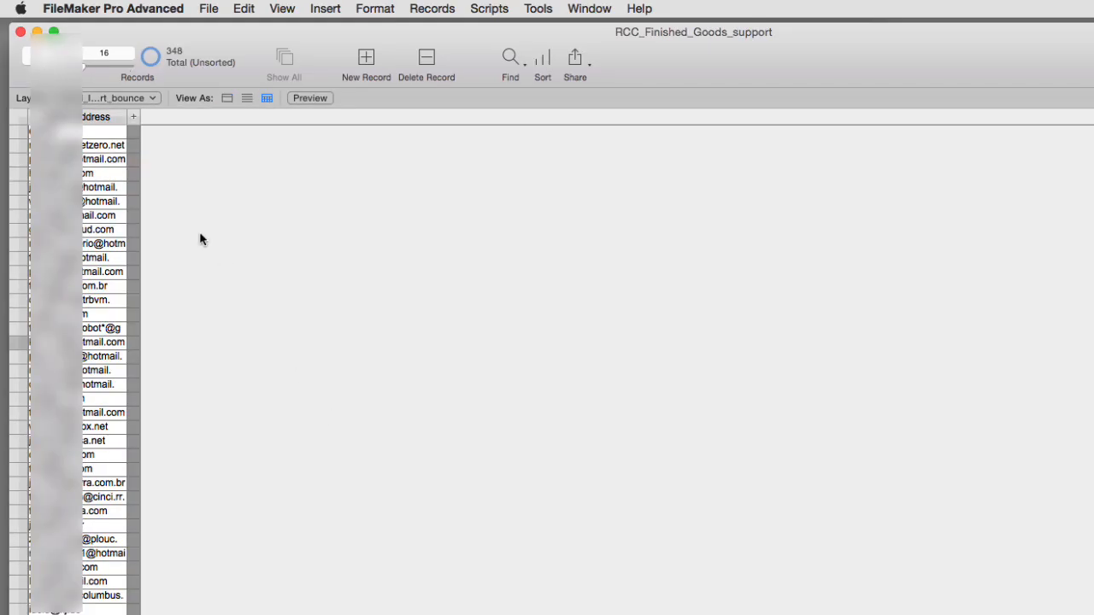
pyautogui.moveTo(126, 117)
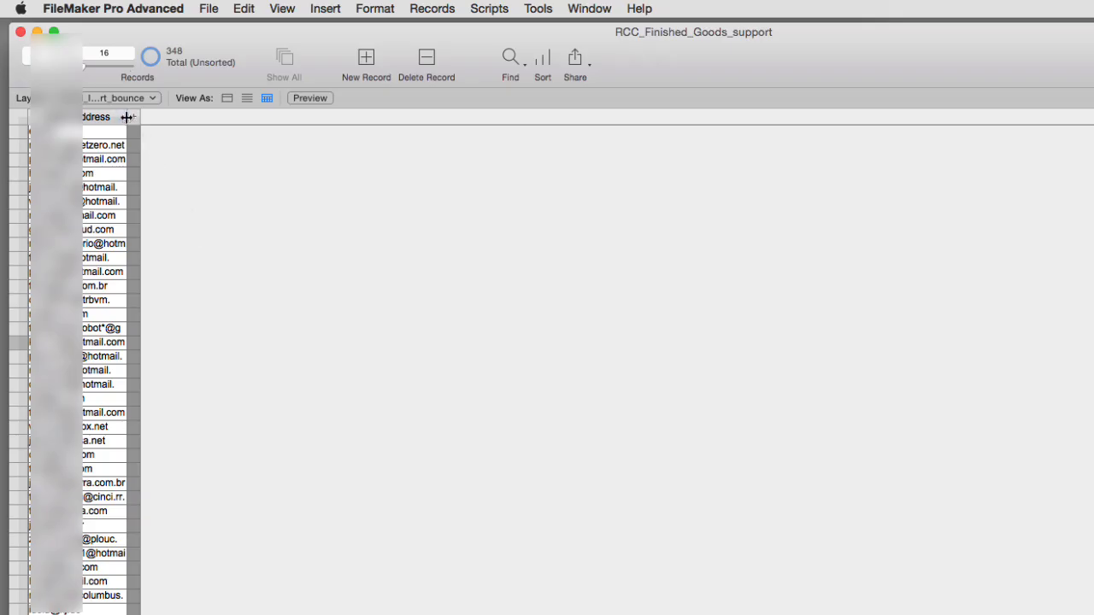
pyautogui.moveTo(129, 116); pyautogui.dragTo(195, 126)
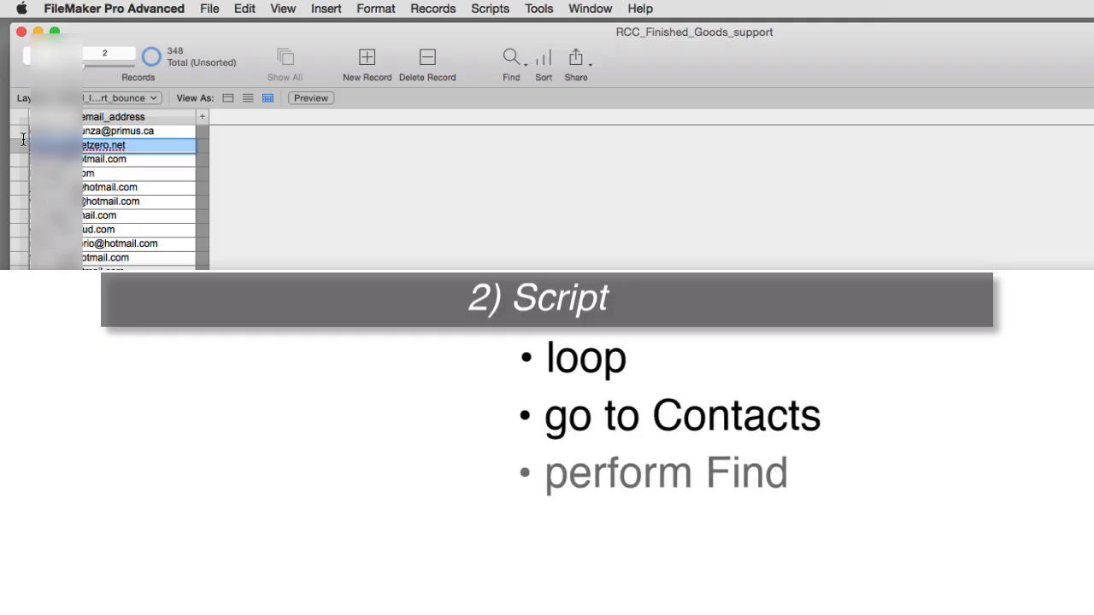
pyautogui.scroll(-3)
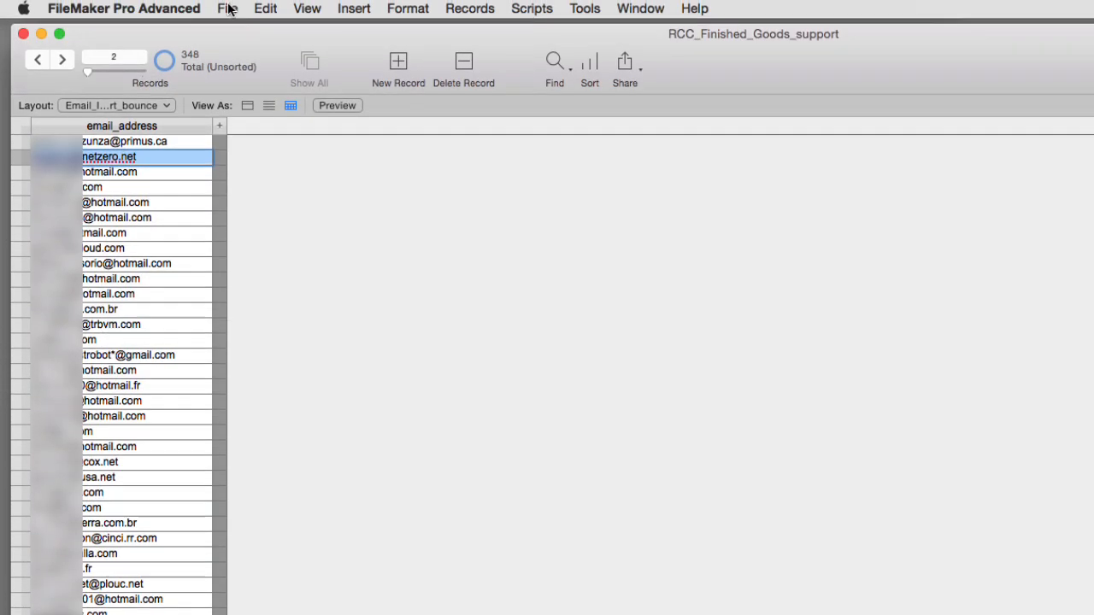
# In the relationships graph, add the bounce table occurrence renamed T25_Email_Import_bounce.
pyautogui.click(227, 11)
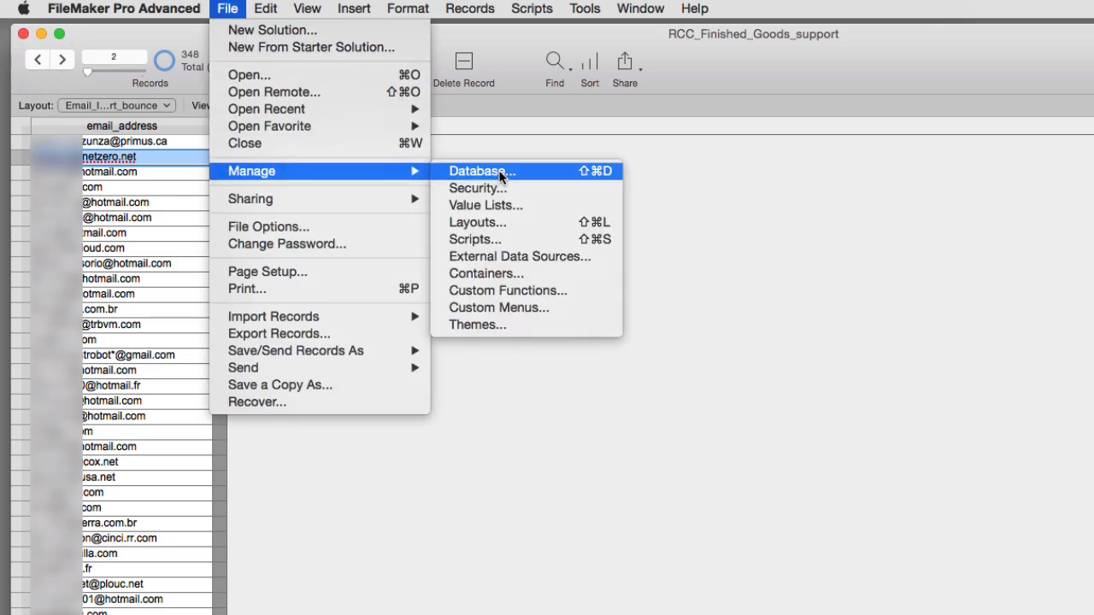
pyautogui.click(475, 171)
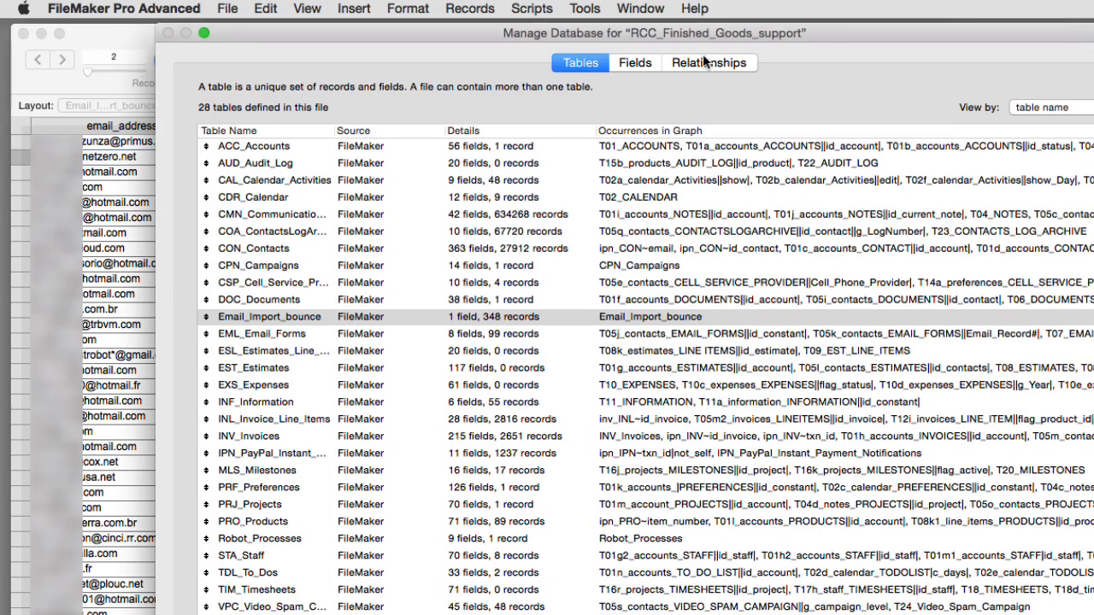
pyautogui.click(709, 61)
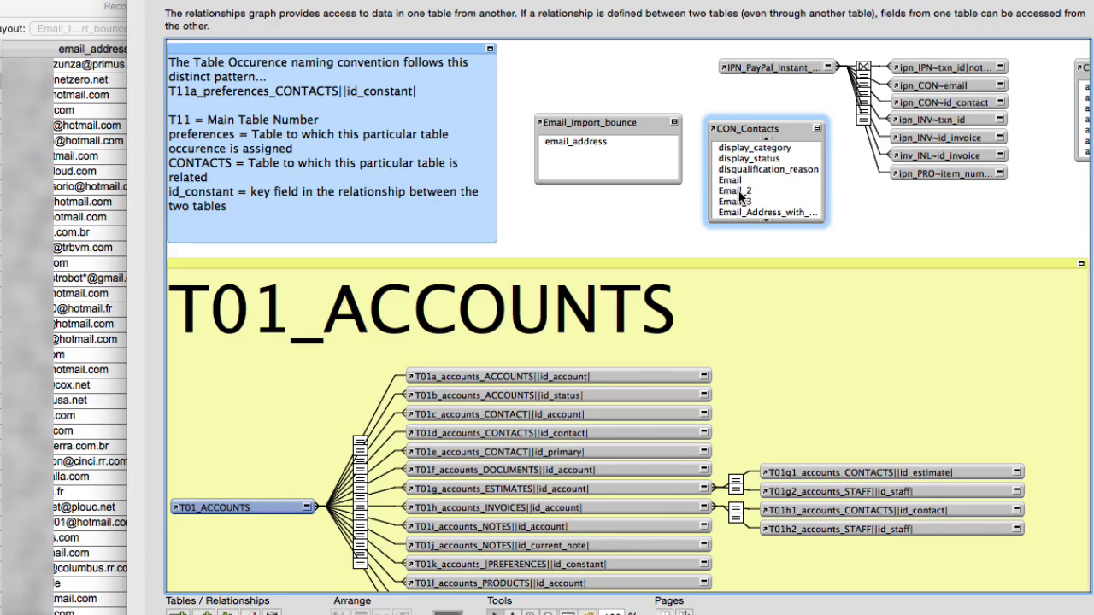
pyautogui.click(730, 181)
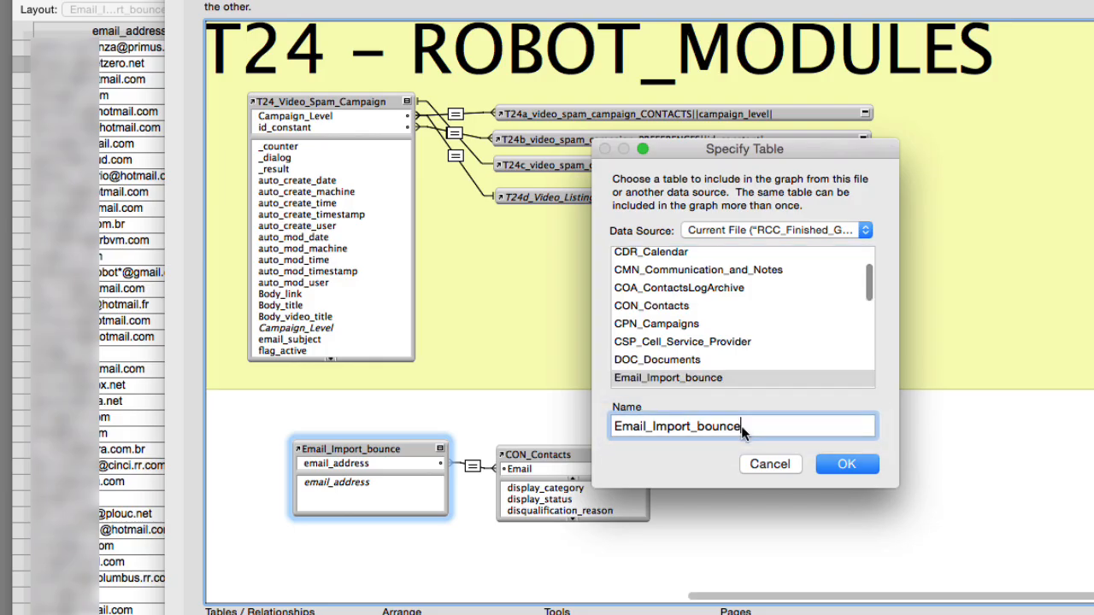
pyautogui.write('T25')
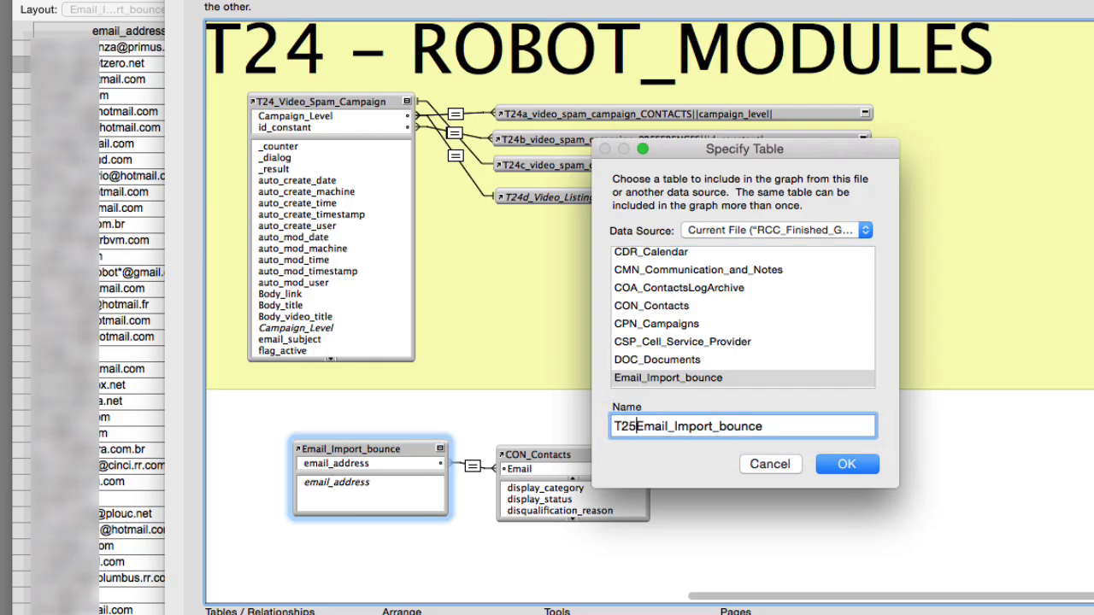
pyautogui.click(847, 465)
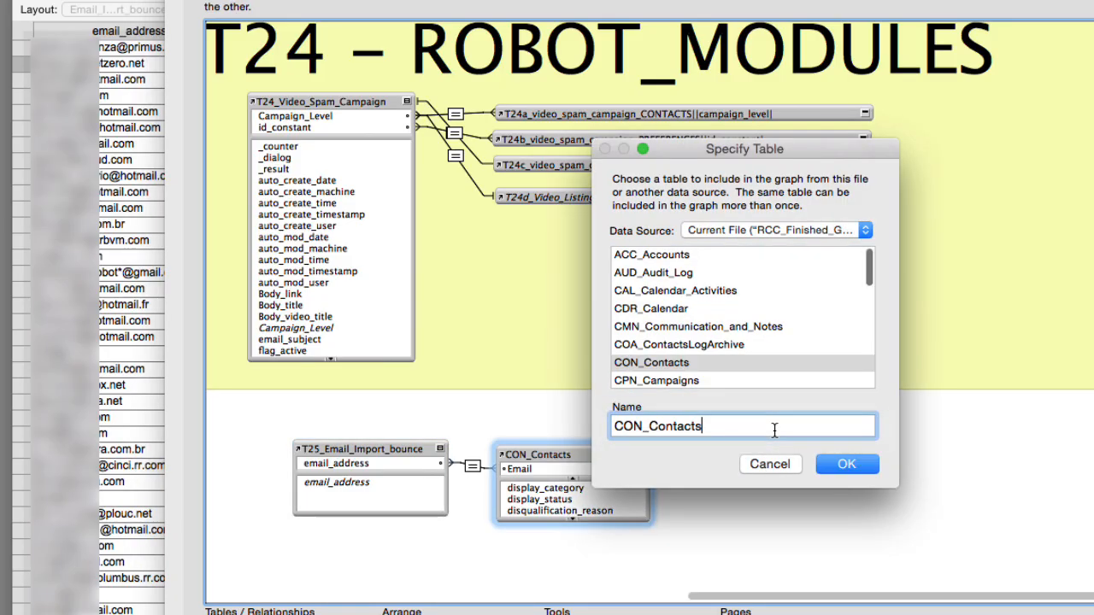
# Add a contacts occurrence named T25a_CON_Contacts|email_address related by email.
pyautogui.write('T25a_')
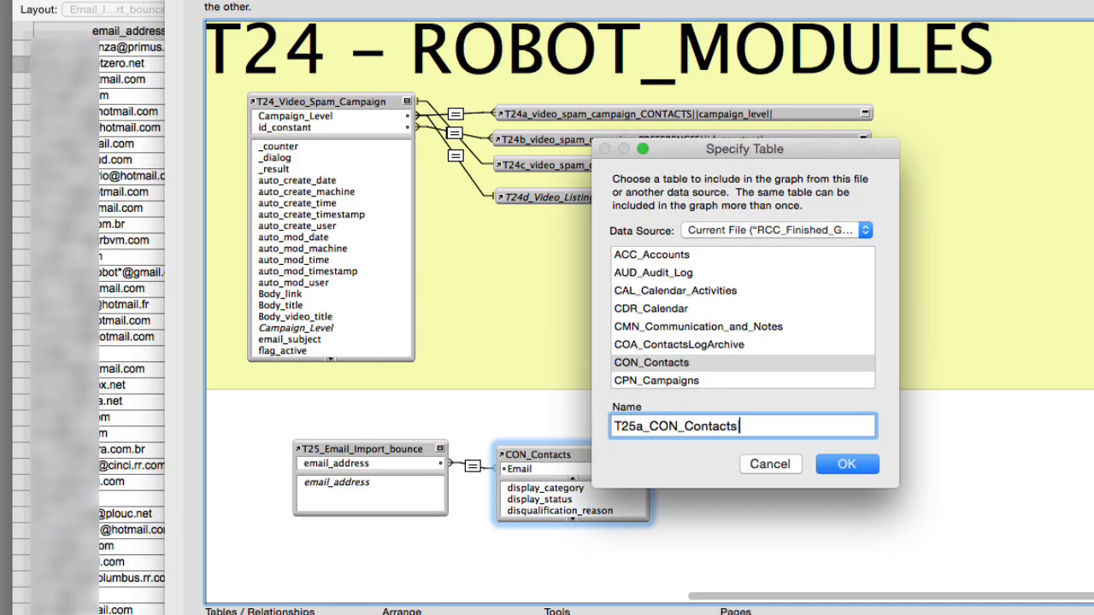
pyautogui.write('email_address')
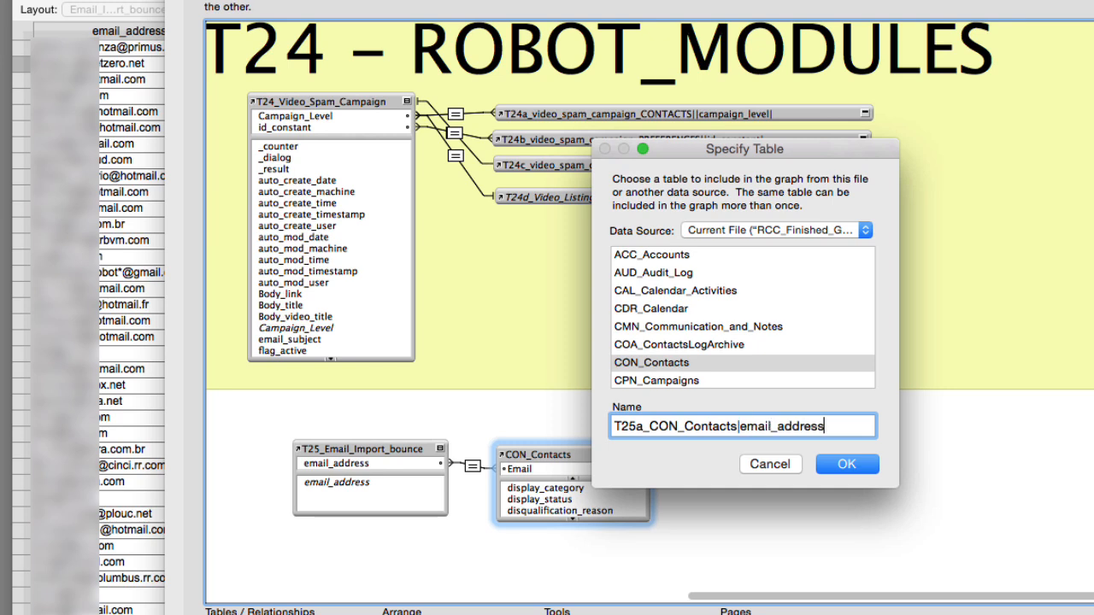
pyautogui.click(846, 465)
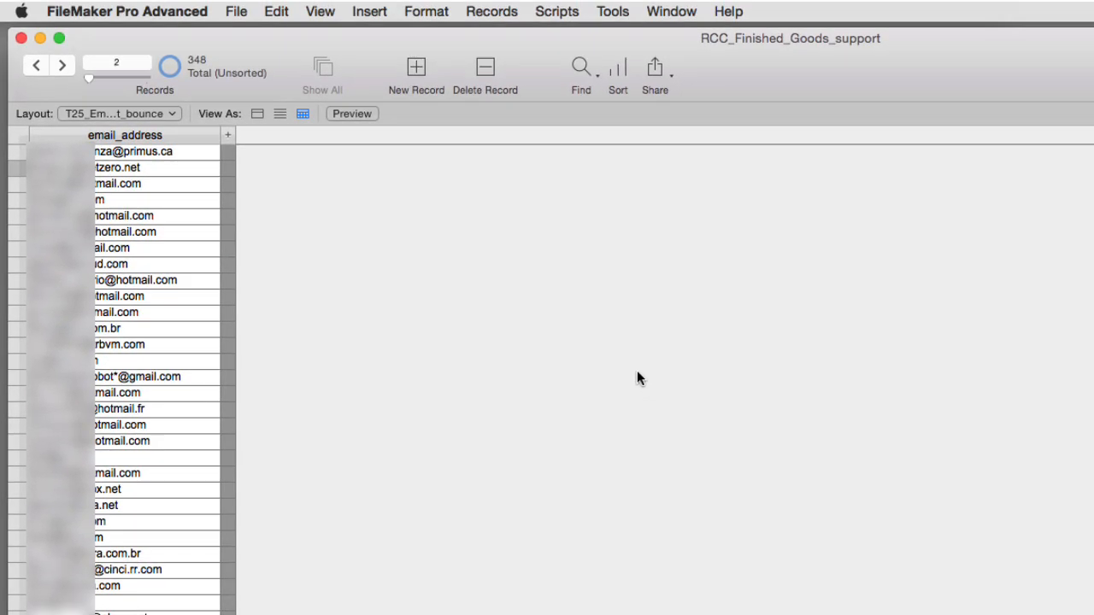
pyautogui.click(558, 10)
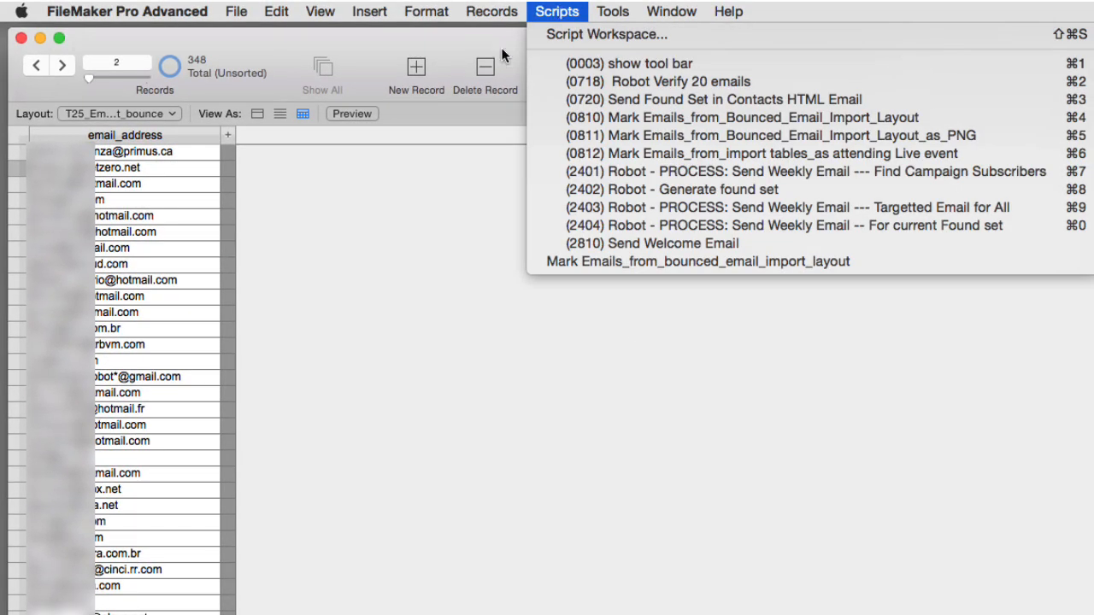
pyautogui.click(670, 10)
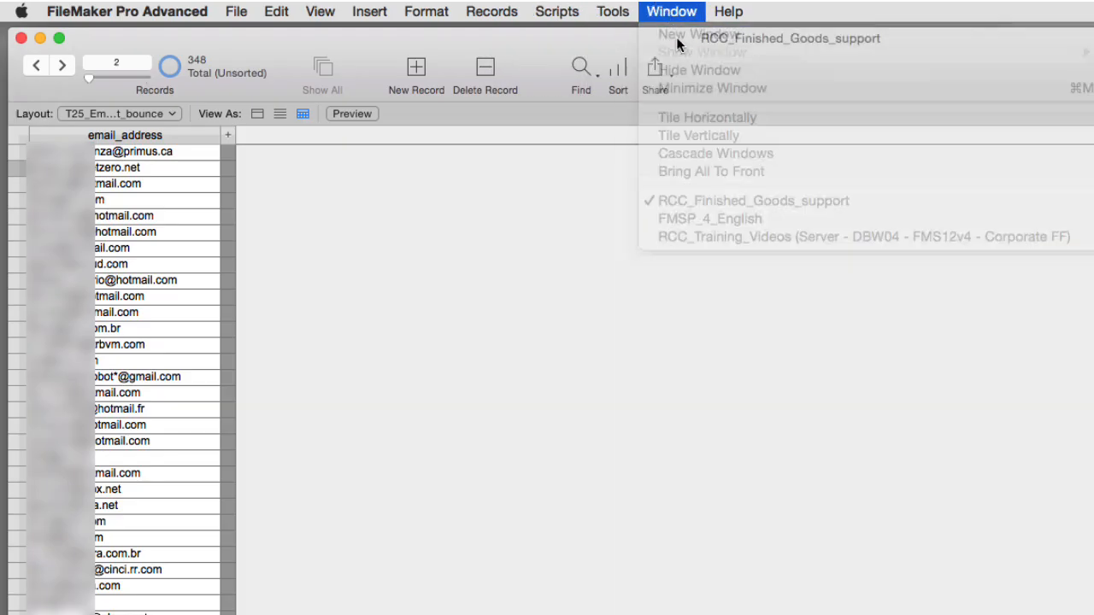
pyautogui.click(680, 34)
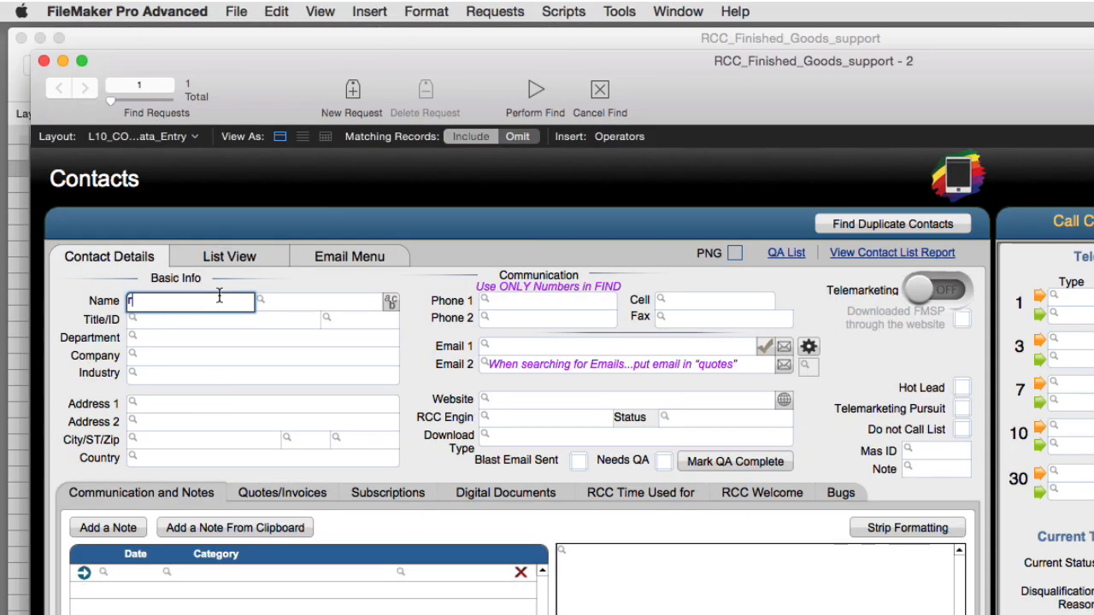
pyautogui.write('ichardC')
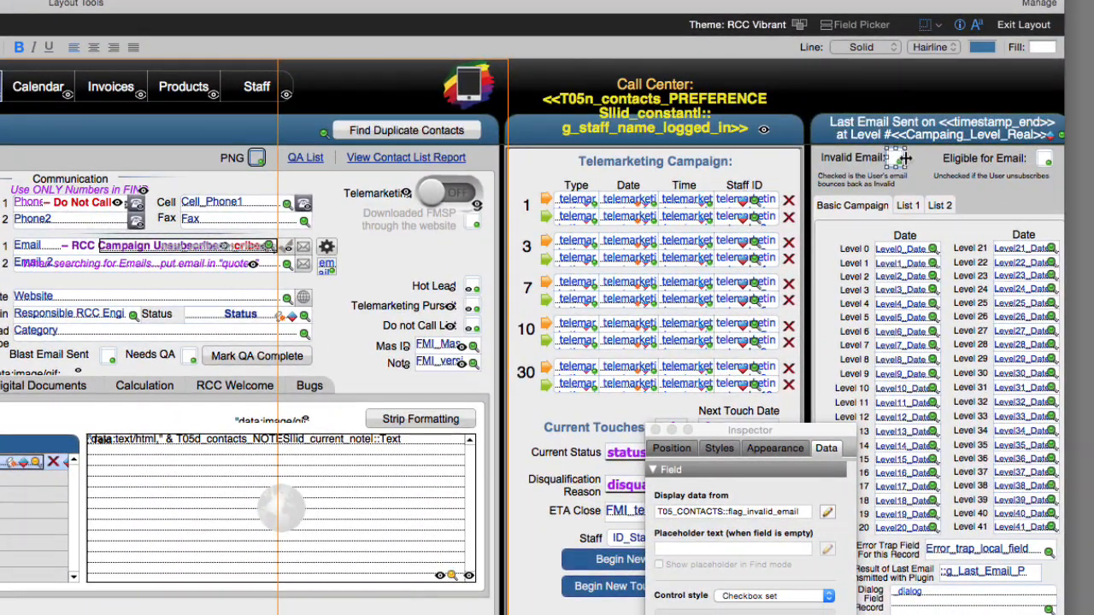
pyautogui.click(848, 511)
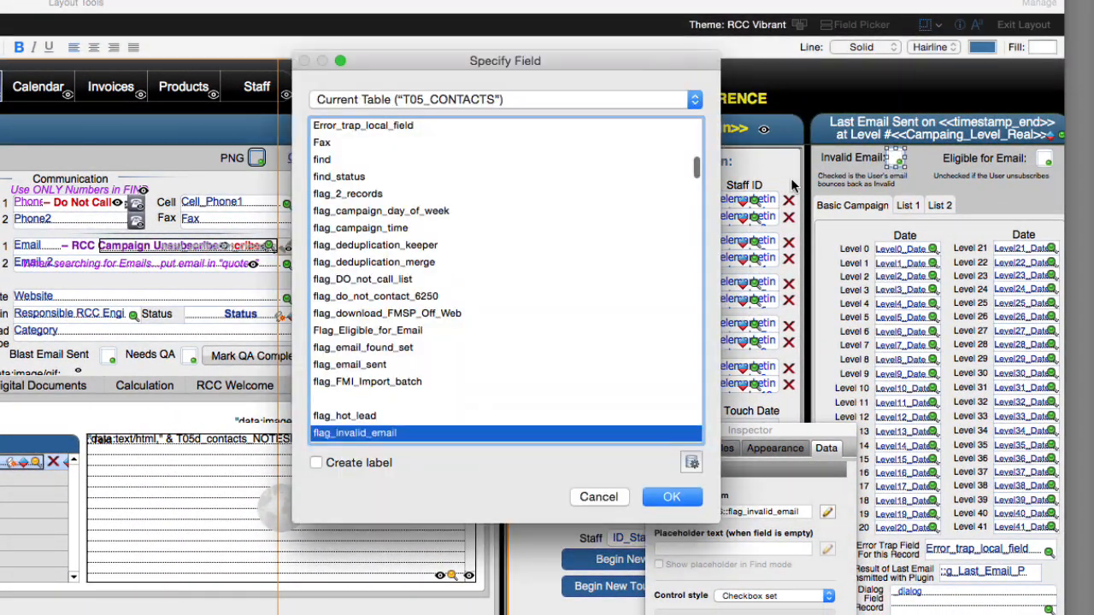
pyautogui.scroll(-3)
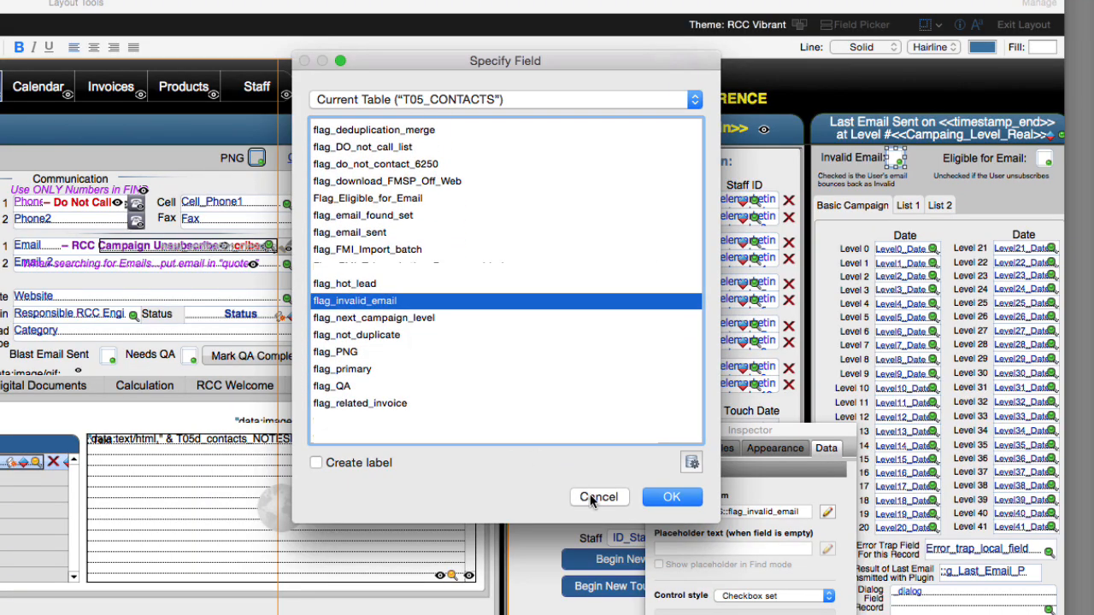
pyautogui.click(672, 496)
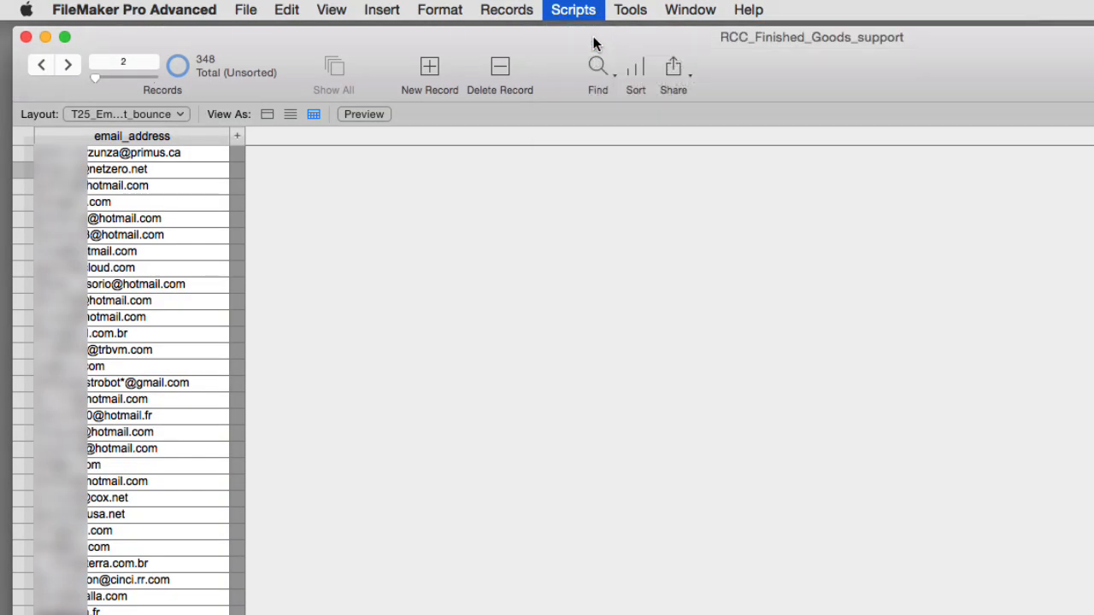
# Name the script Mark Emails_from_bounced_Email_Import_Layout and add a Loop step.
pyautogui.click(572, 10)
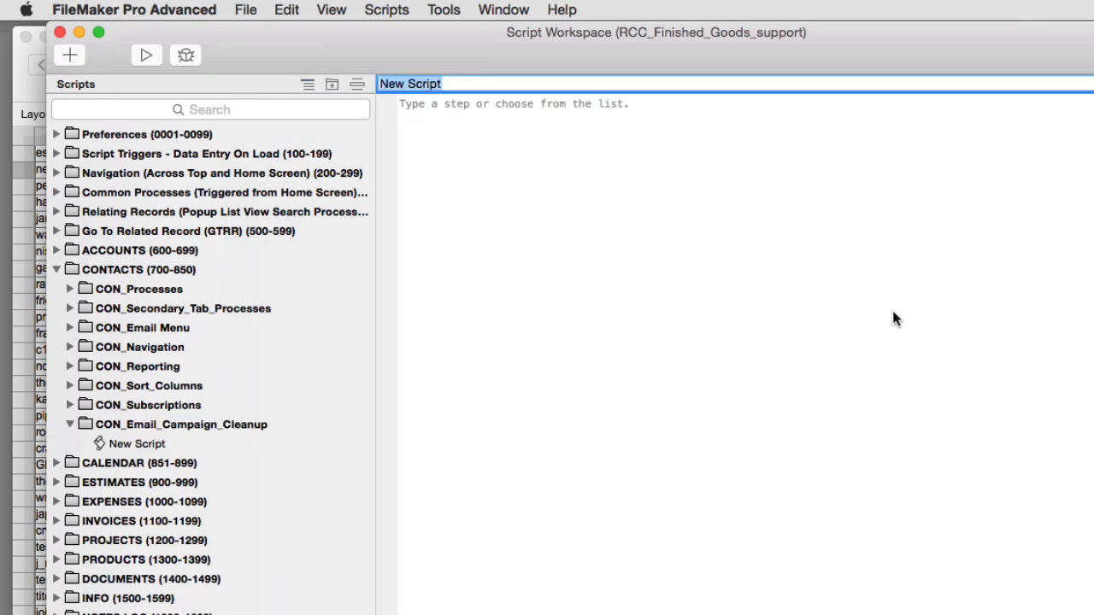
pyautogui.write('Mark Emails_from_b')
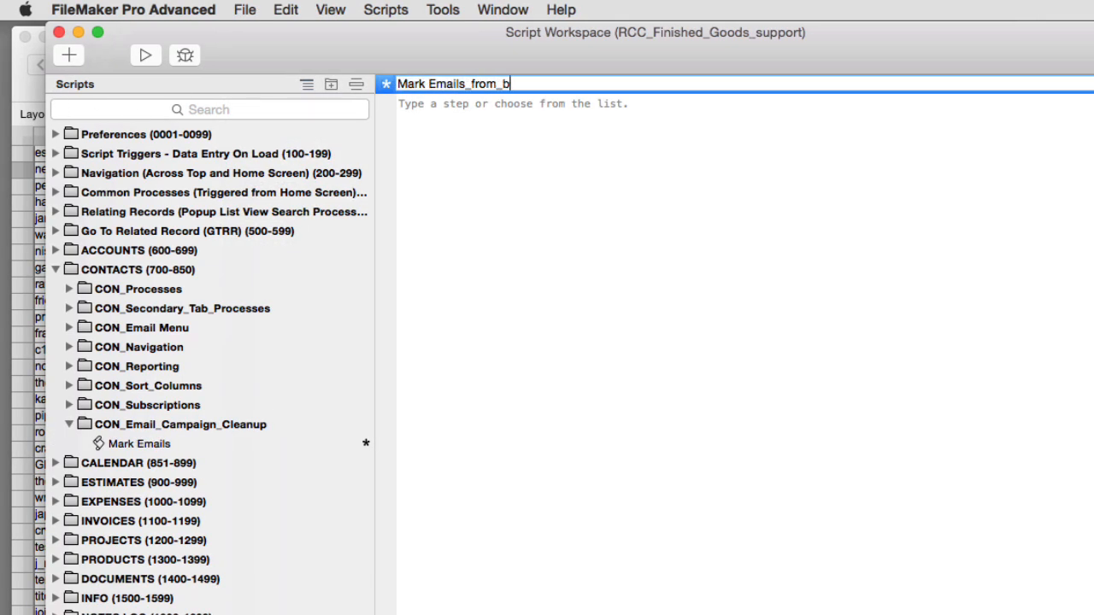
pyautogui.write('ounced_E')
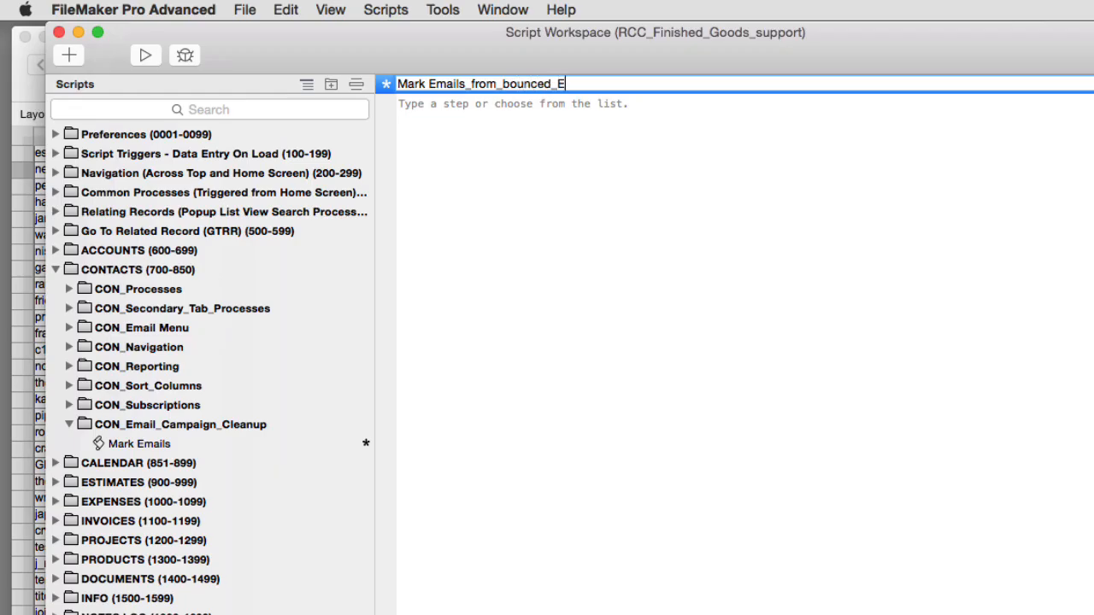
pyautogui.write('mail_')
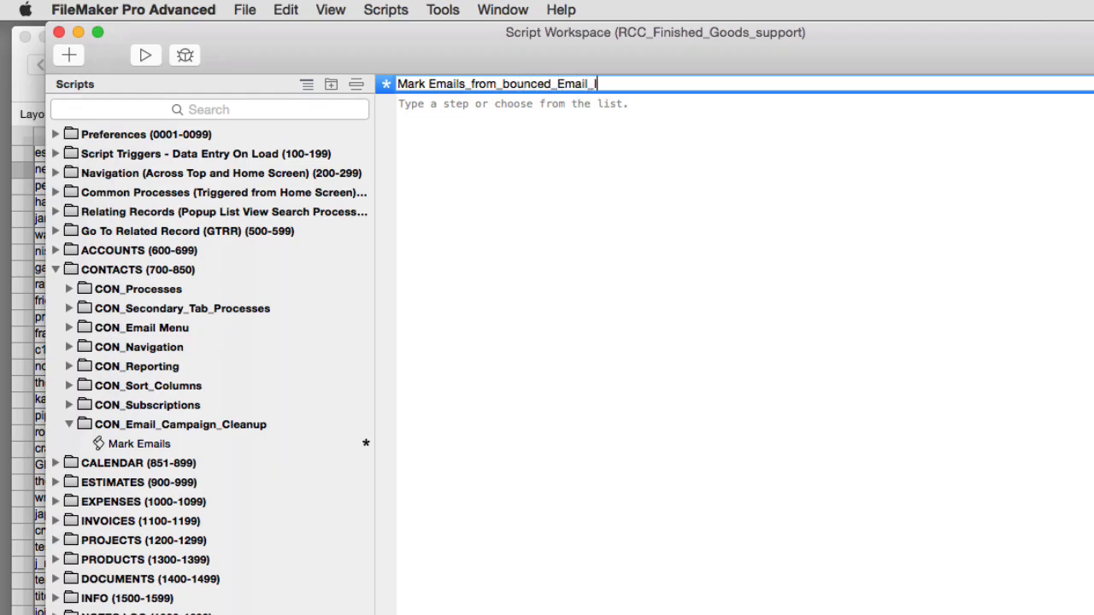
pyautogui.write('Import_Layout')
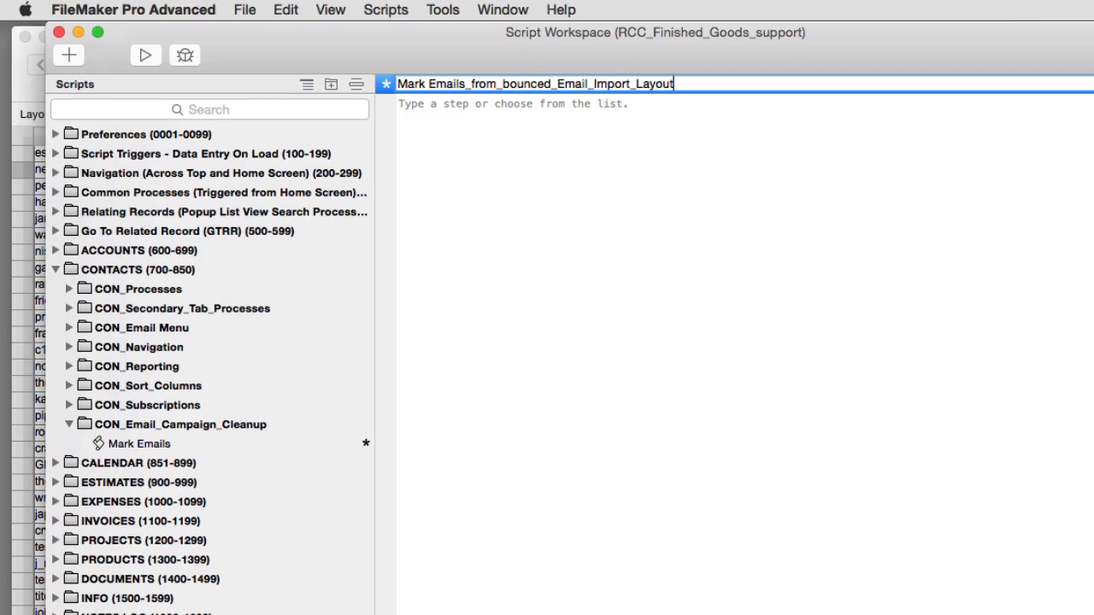
pyautogui.write('loop')
pyautogui.write('go')
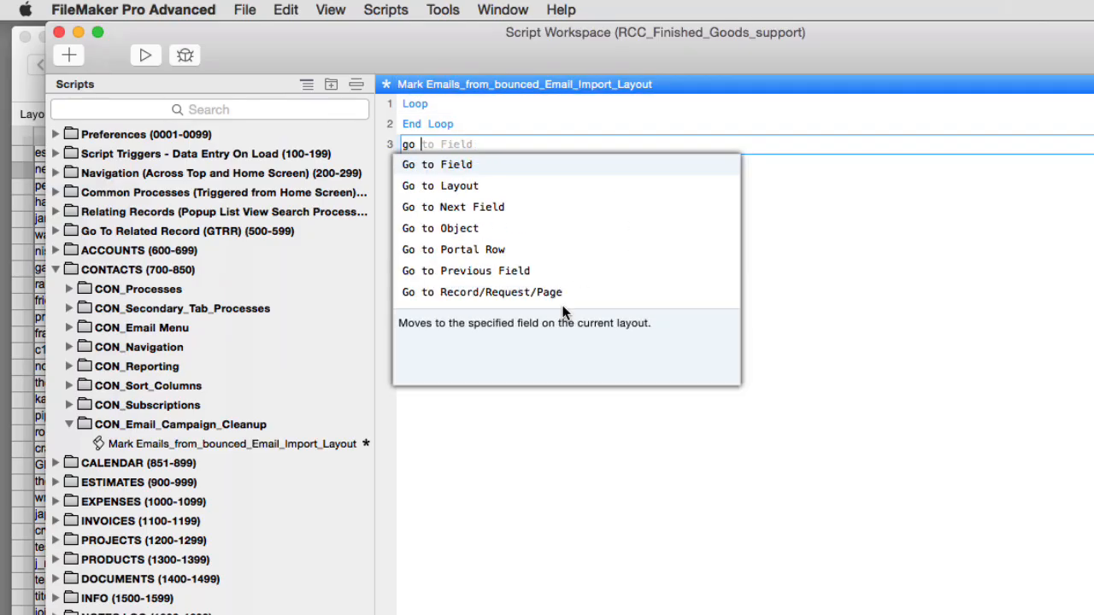
# Add Go to Record [Next; exit after last] and Set Field targeting the T25a_CON_Contacts flag.
pyautogui.click(479, 291)
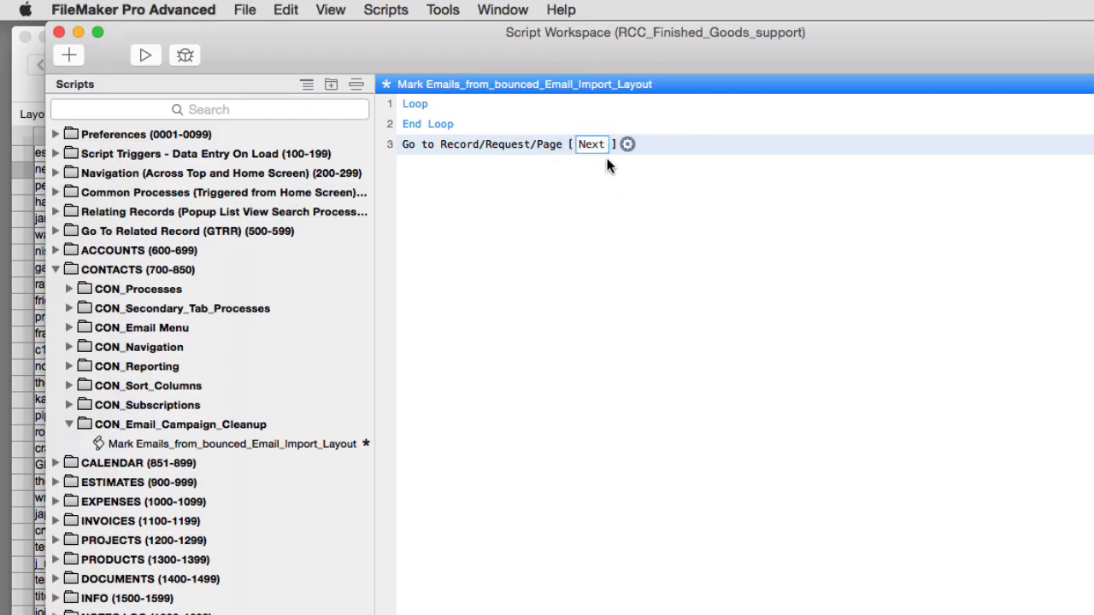
pyautogui.click(627, 143)
pyautogui.write('set')
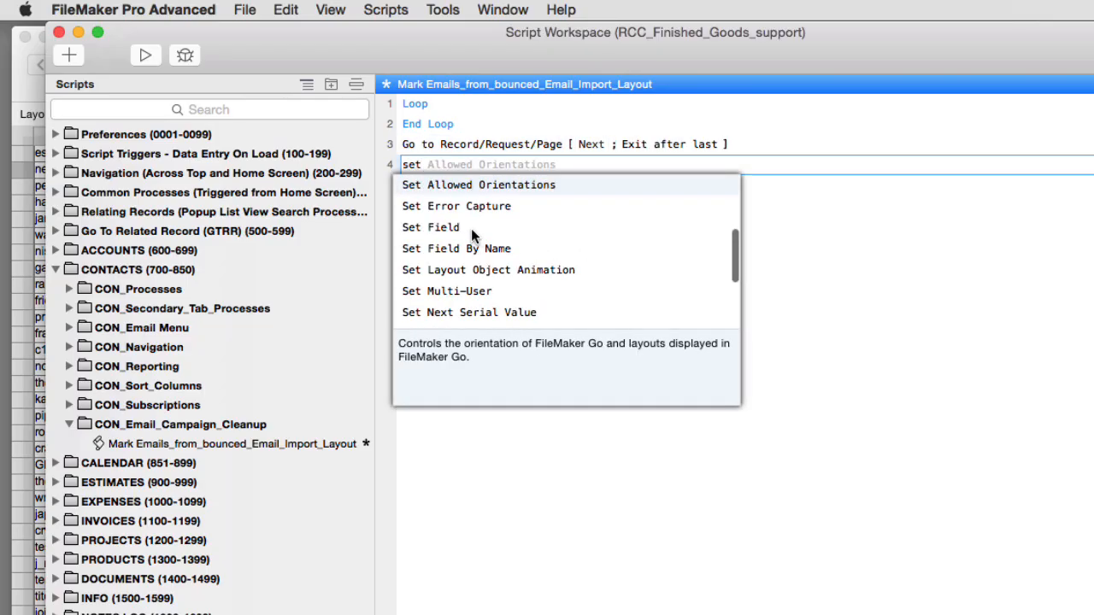
pyautogui.click(431, 226)
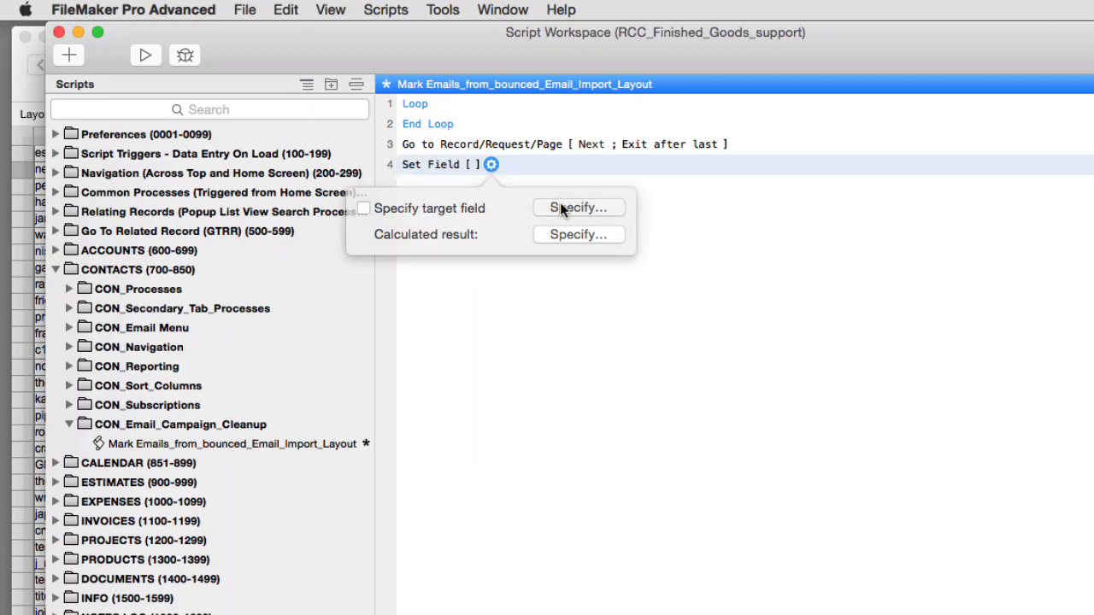
pyautogui.click(578, 207)
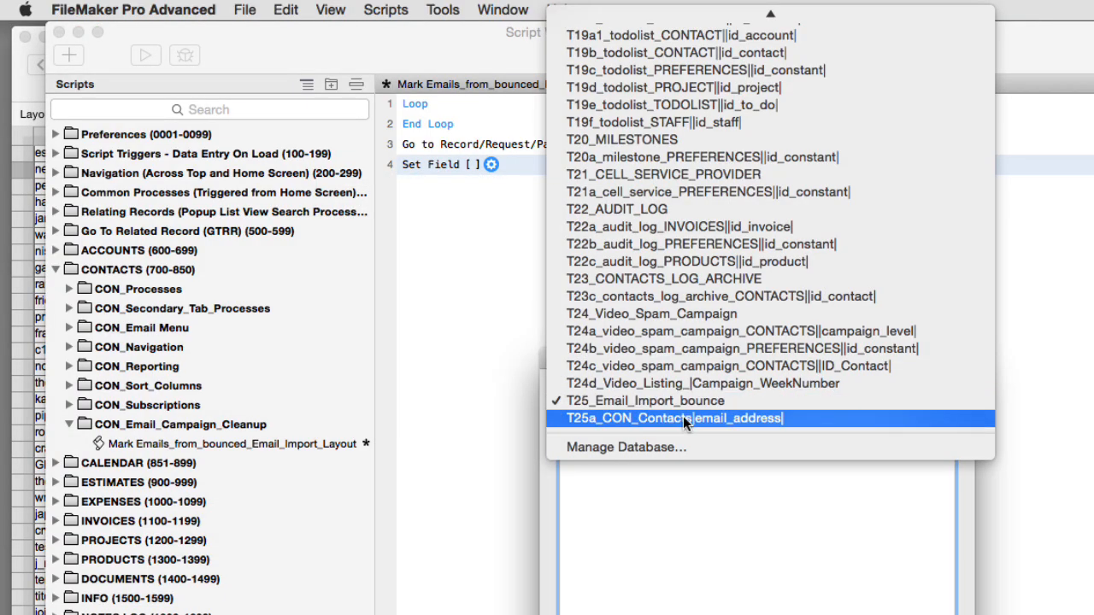
pyautogui.click(674, 417)
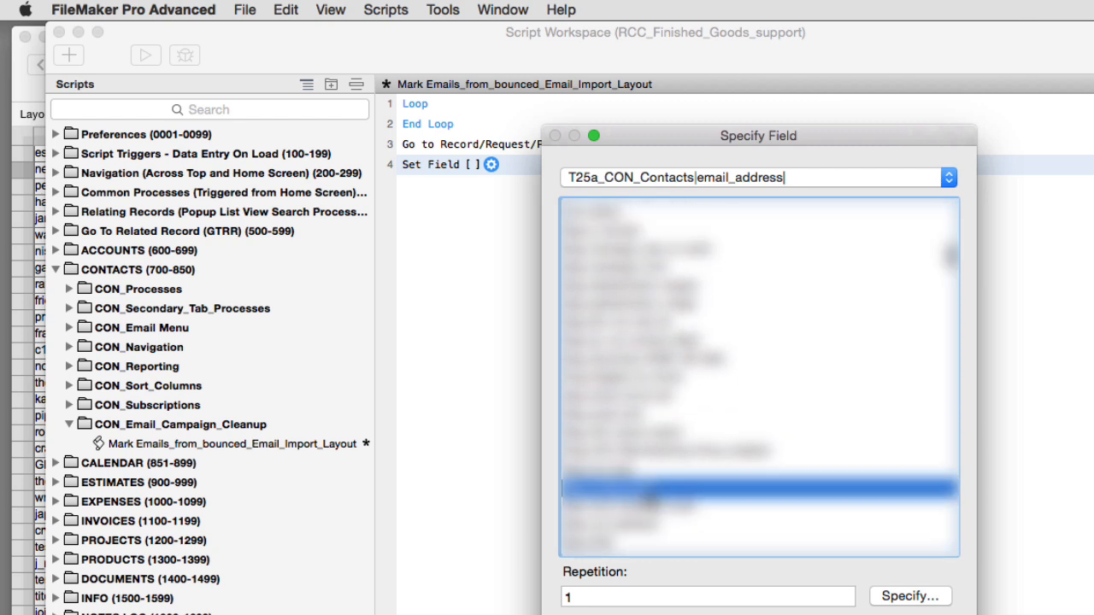
pyautogui.click(918, 593)
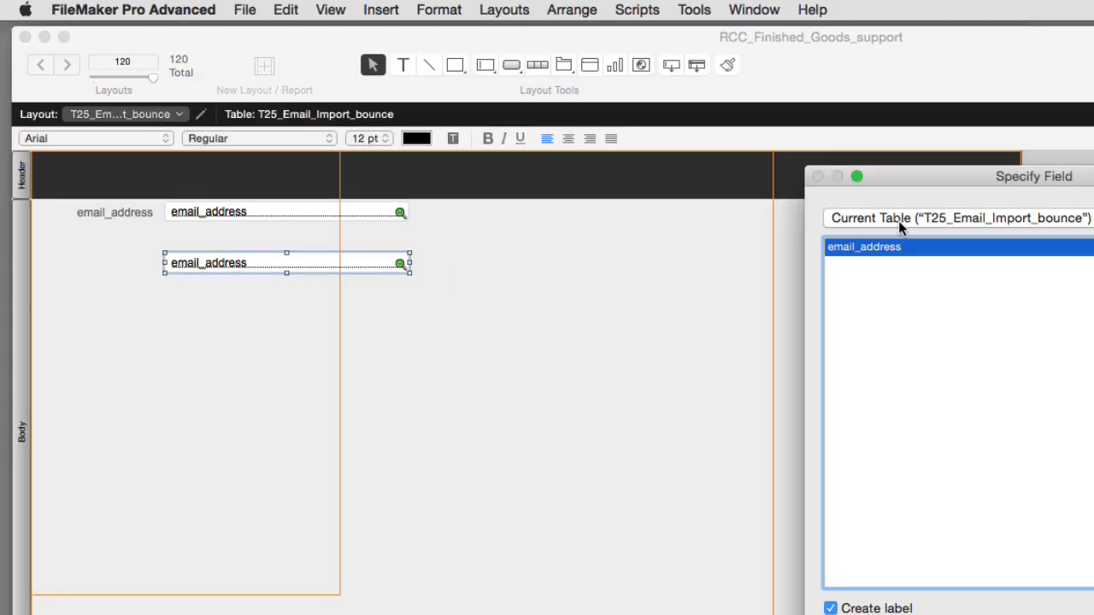
# Pick the flag_invalid_email field from the related T25a_CON_Contacts table for the layout.
pyautogui.click(957, 219)
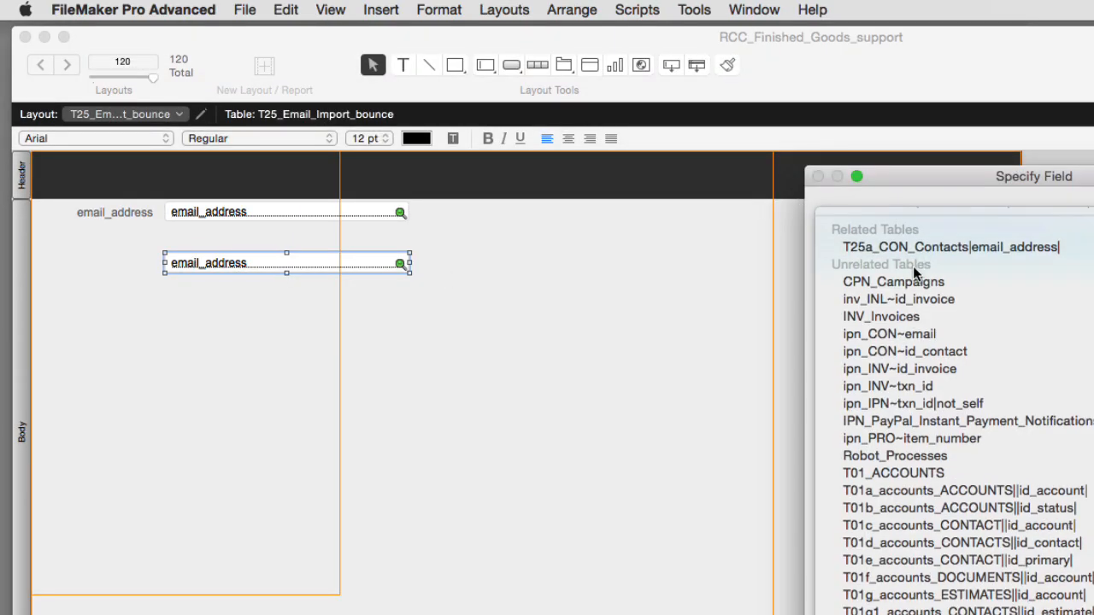
pyautogui.click(951, 247)
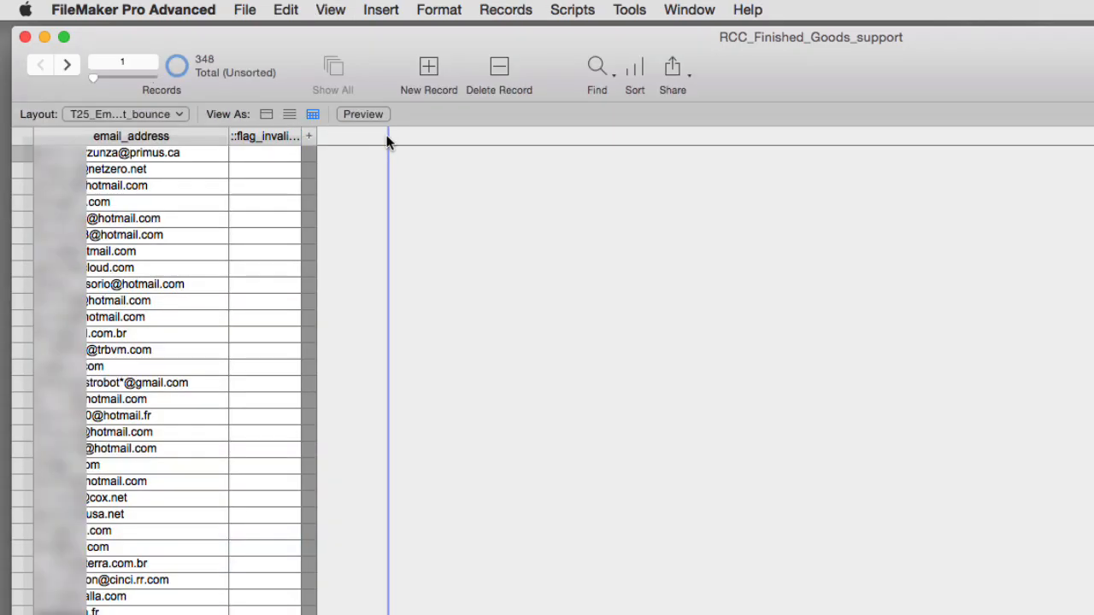
# Widen the flag_invalid_email column, select the first record and enable the Script Debugger.
pyautogui.moveTo(386, 140); pyautogui.dragTo(395, 152)
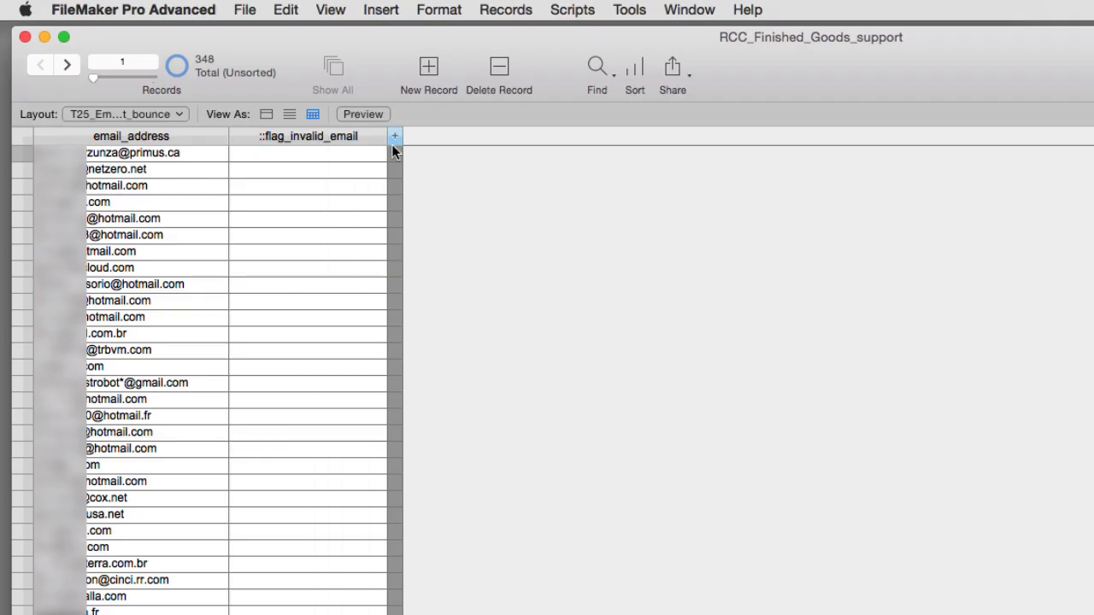
pyautogui.click(134, 152)
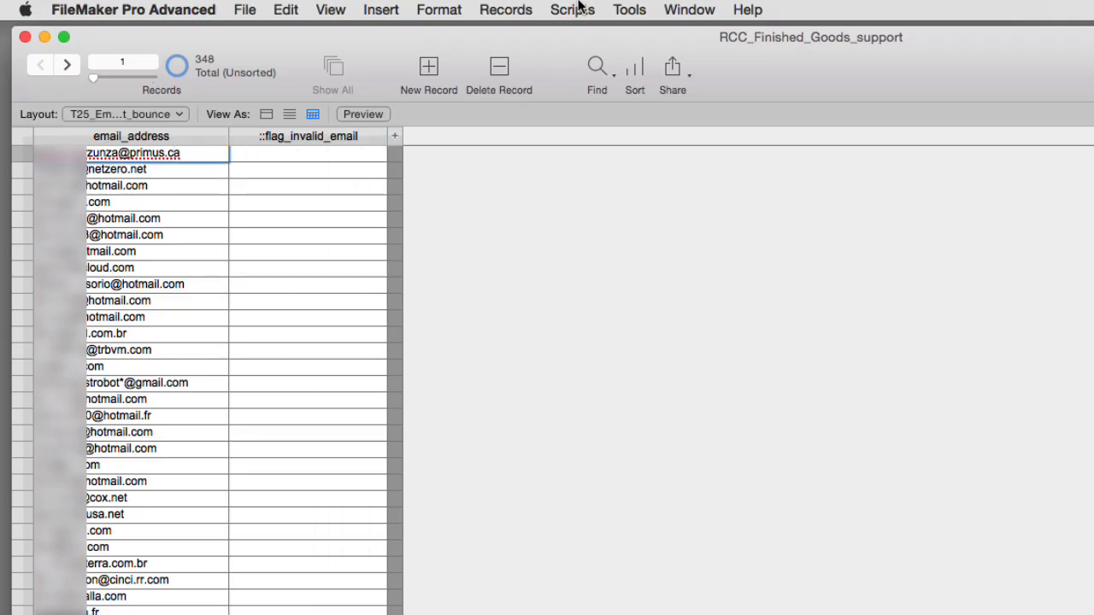
pyautogui.click(630, 10)
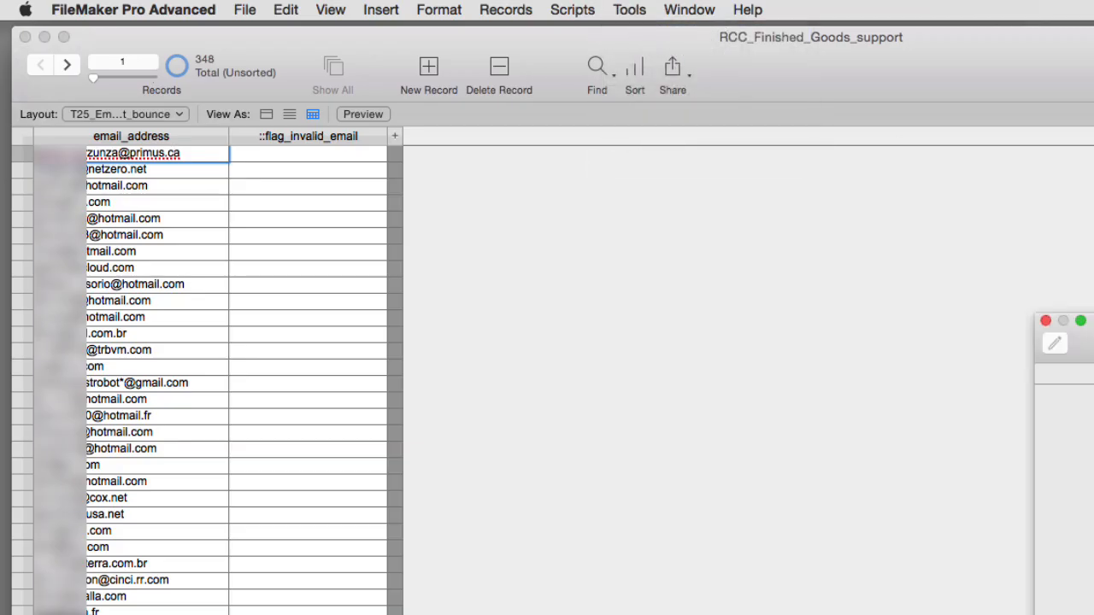
pyautogui.click(571, 10)
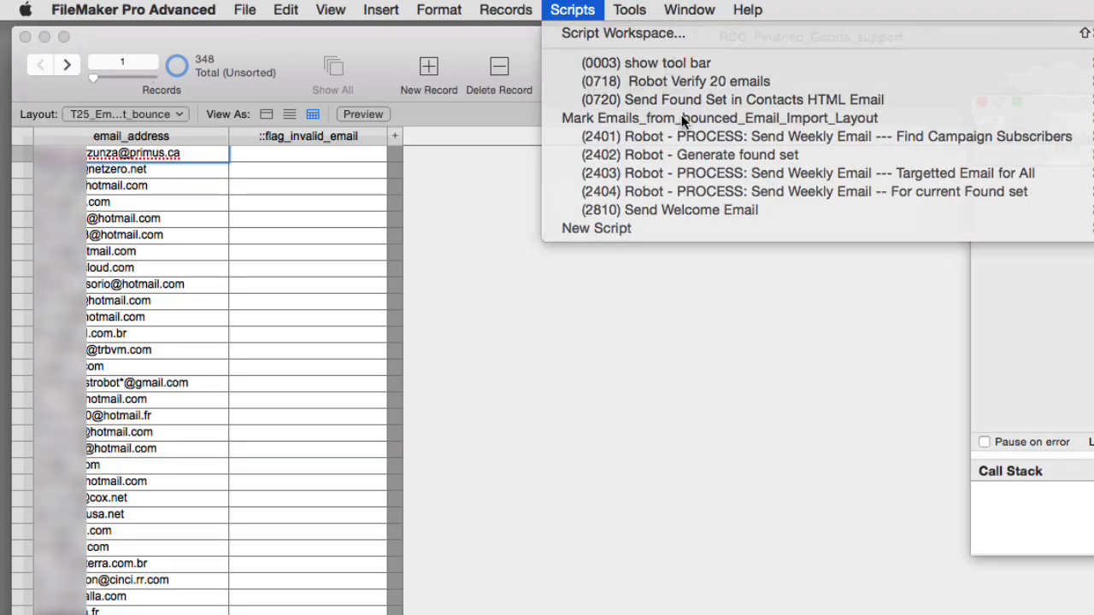
# Launch the Mark Emails script and step through its loop, flagging the first contacts' flag_invalid_email as 1.
pyautogui.click(718, 118)
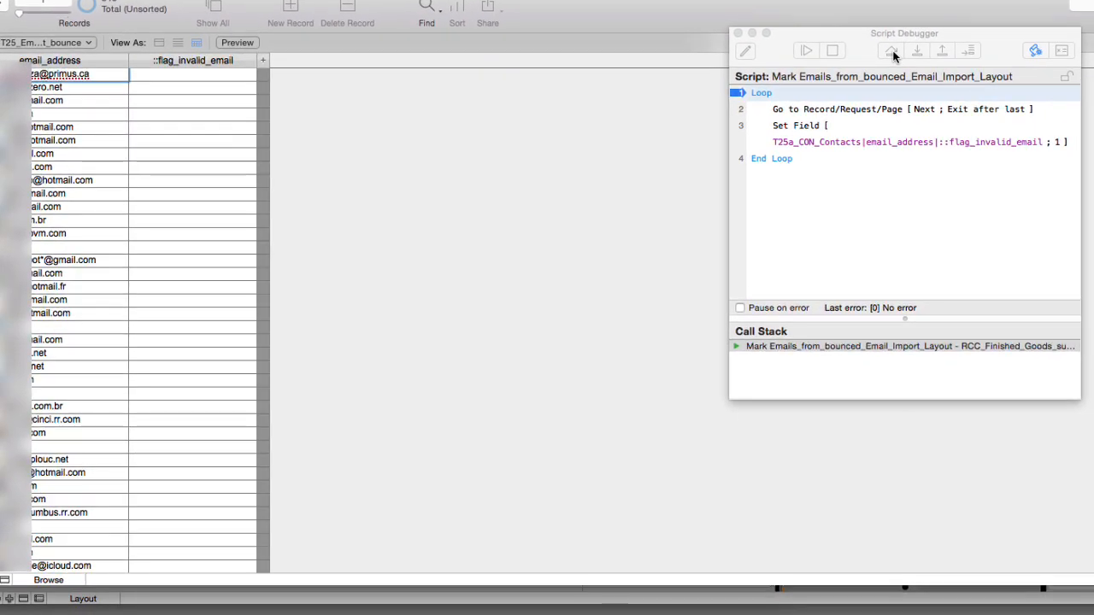
pyautogui.moveTo(930, 50)
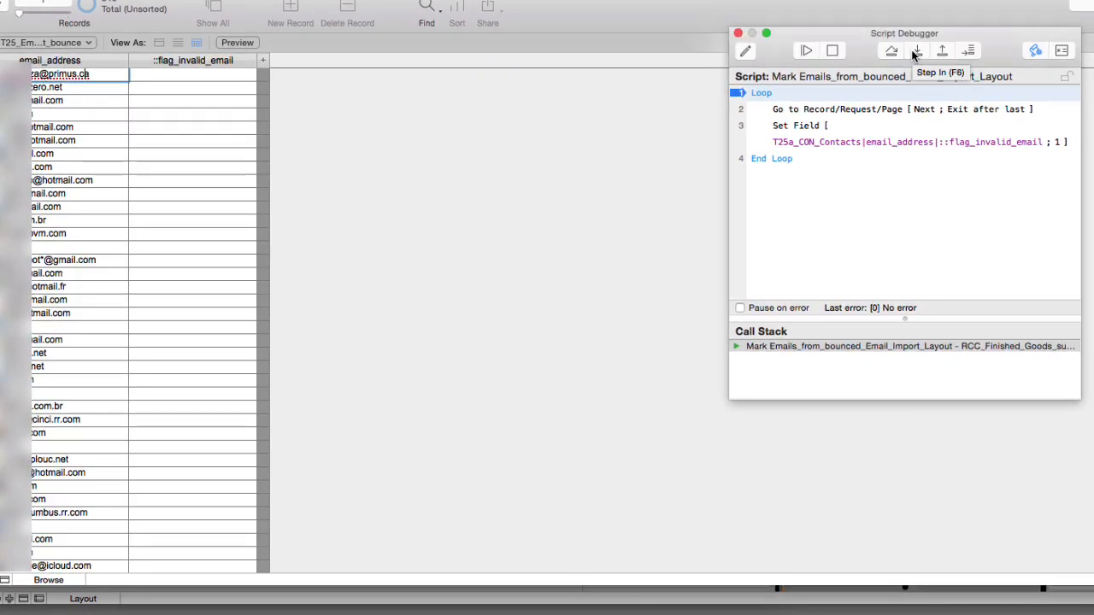
pyautogui.click(913, 49)
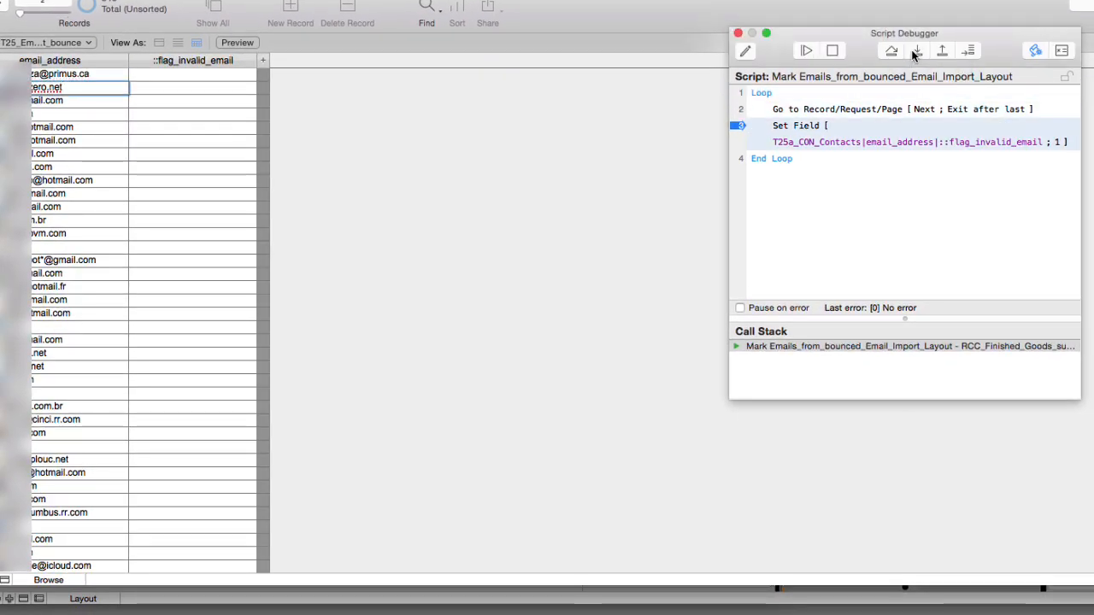
pyautogui.click(913, 49)
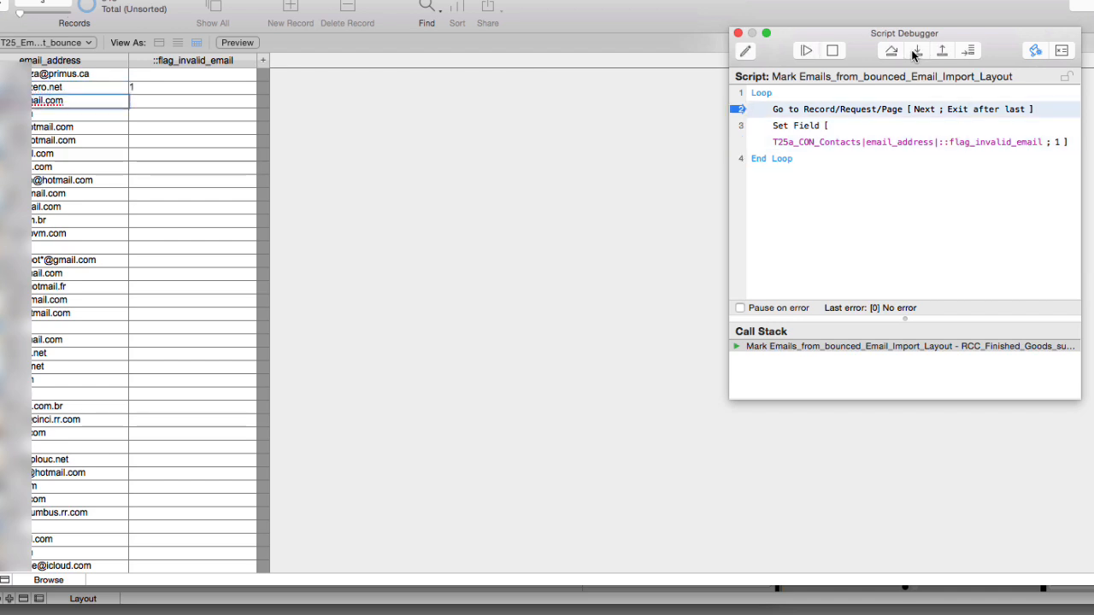
pyautogui.click(913, 48)
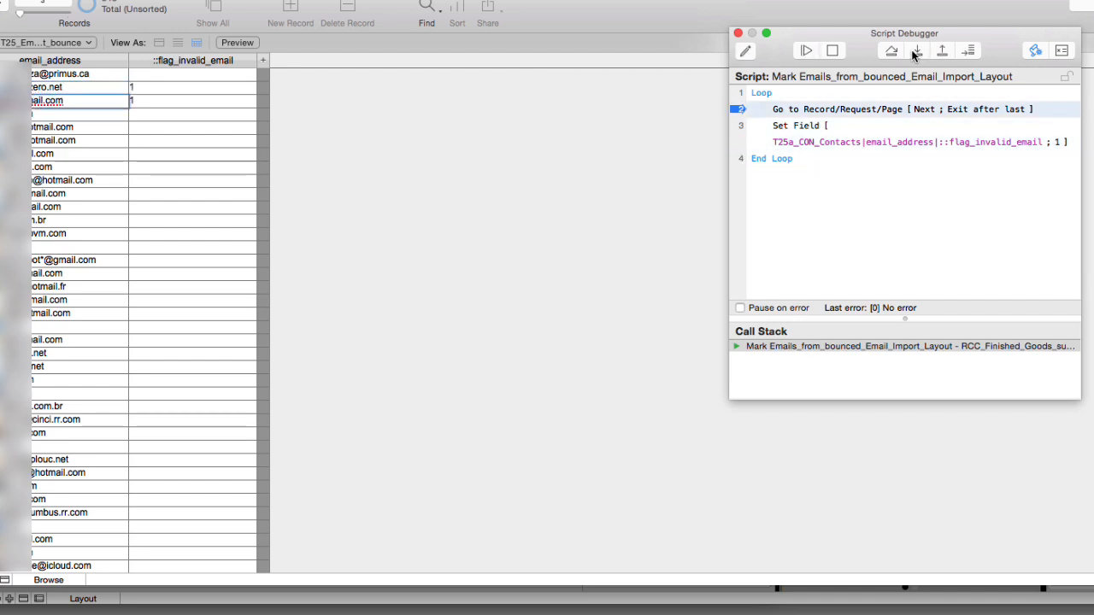
pyautogui.click(913, 50)
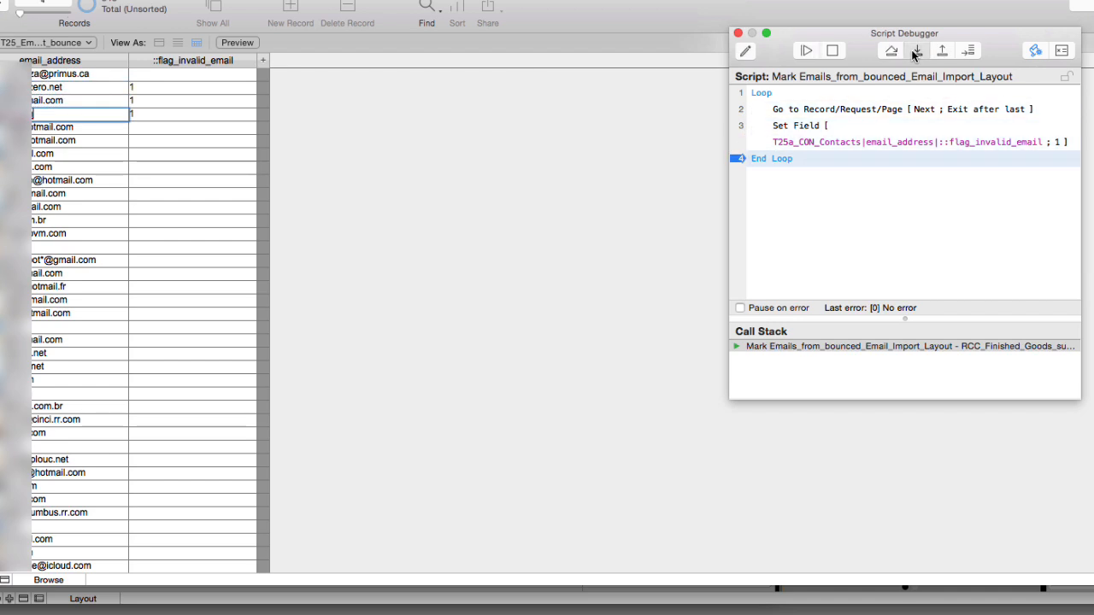
pyautogui.click(913, 53)
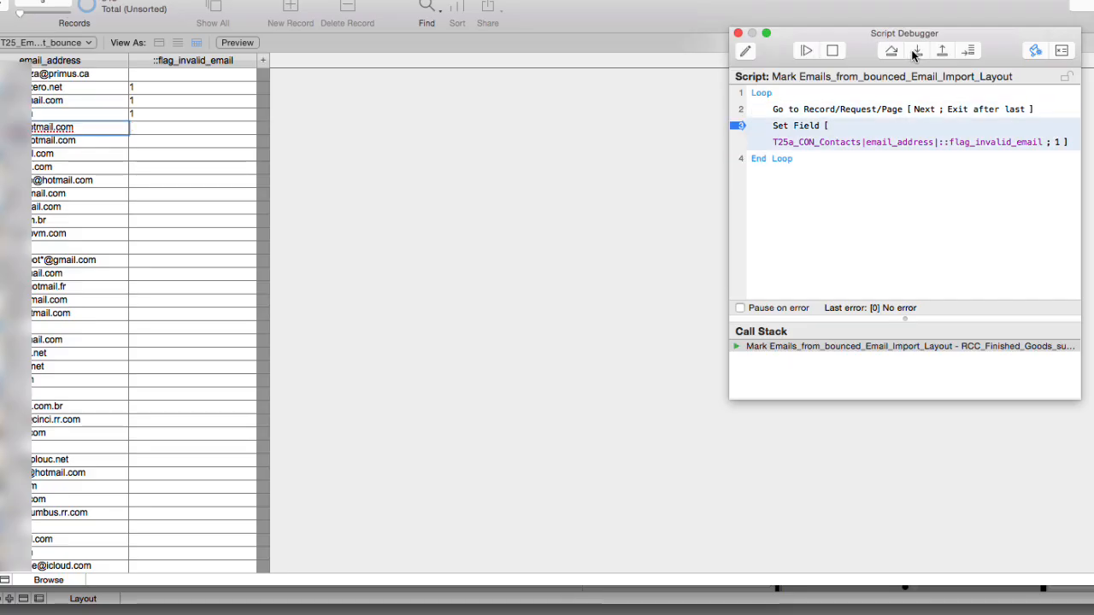
# Step through a few more bounced records, then continue so the script flags the rest automatically.
pyautogui.click(912, 50)
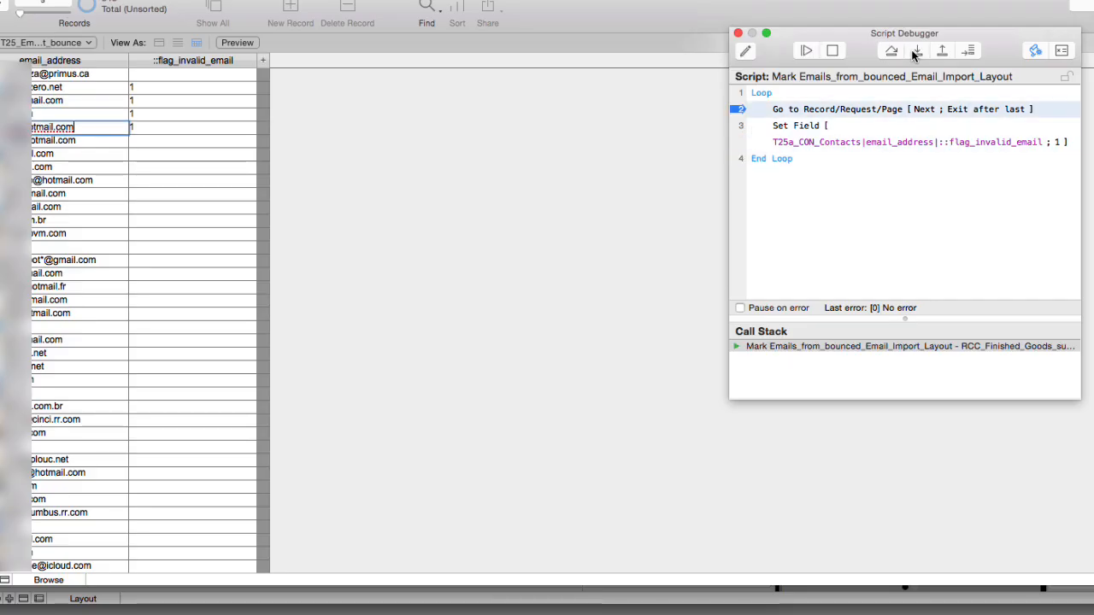
pyautogui.click(912, 52)
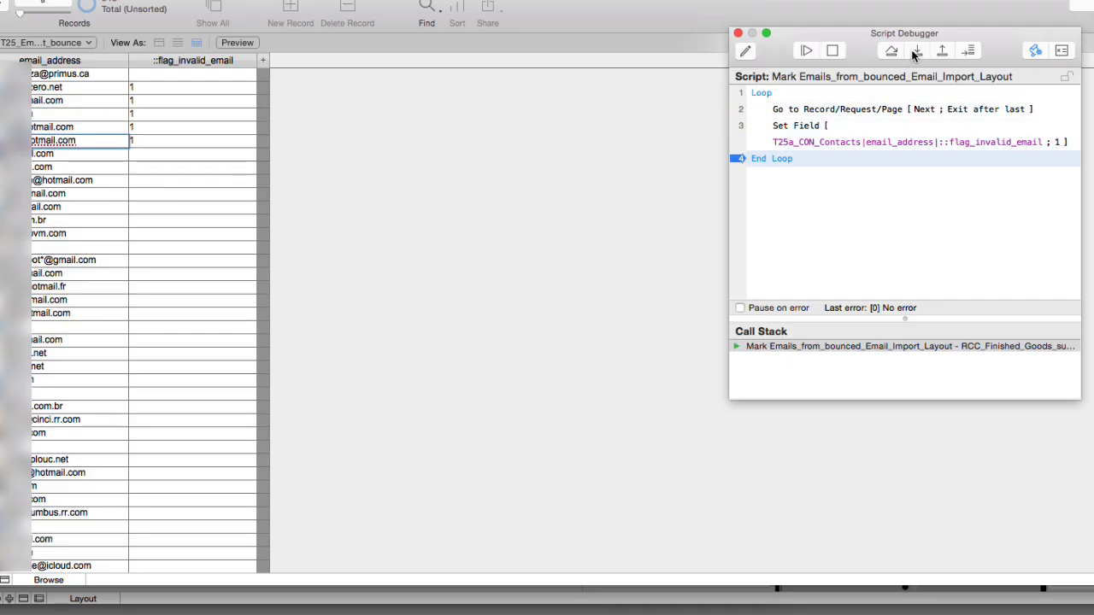
pyautogui.click(913, 52)
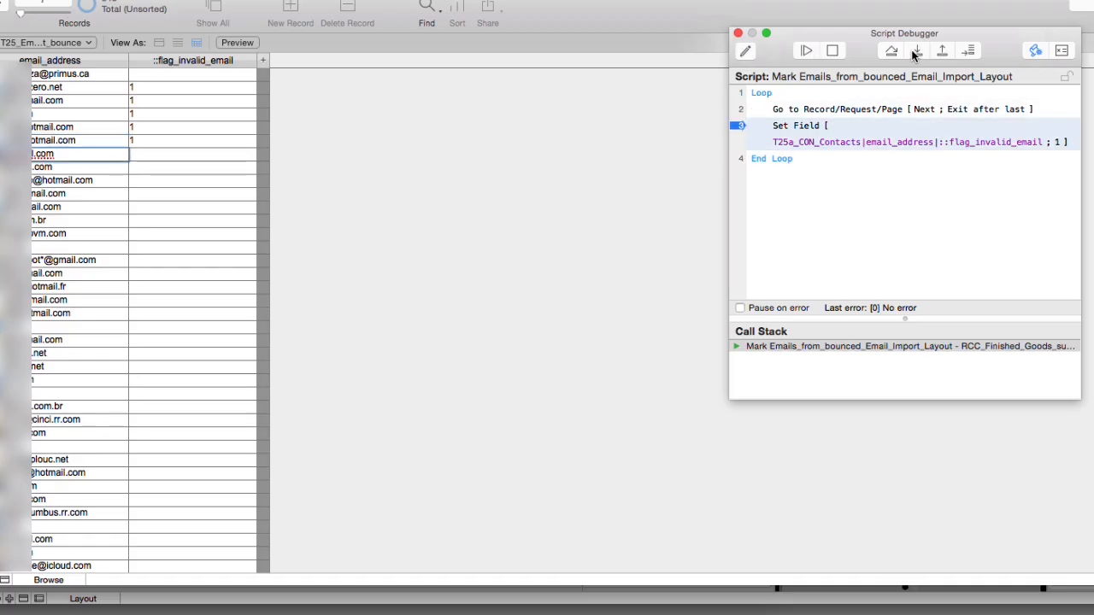
pyautogui.click(906, 49)
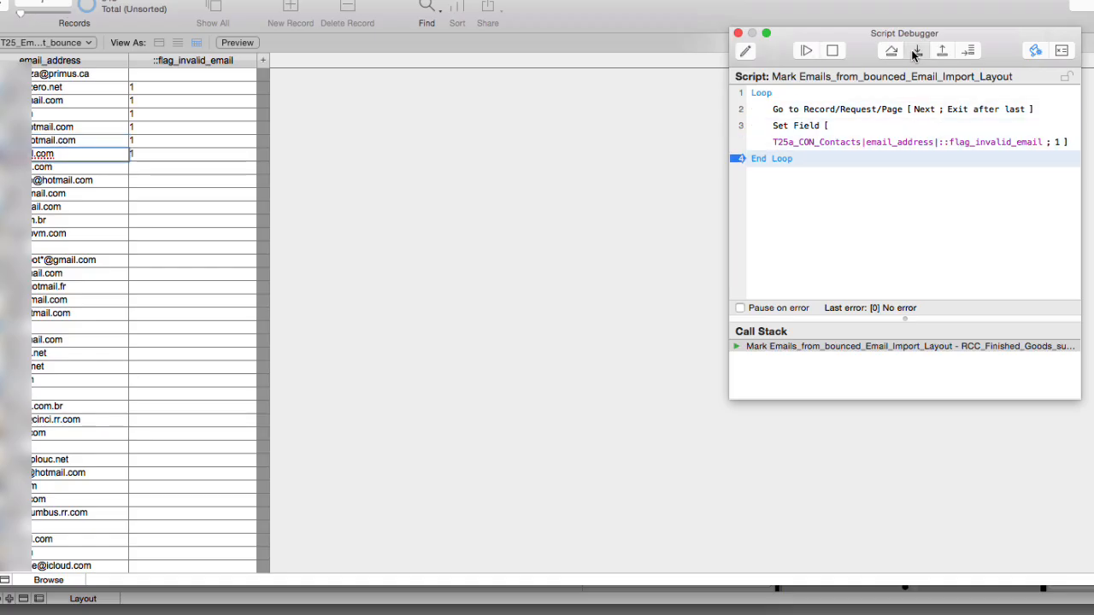
pyautogui.click(914, 51)
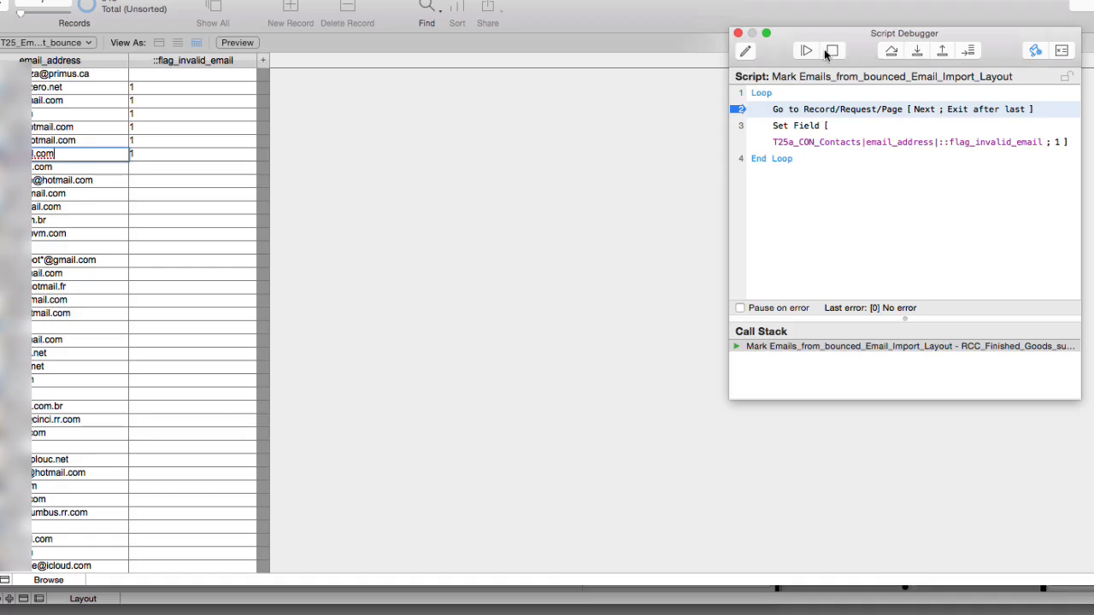
pyautogui.click(810, 49)
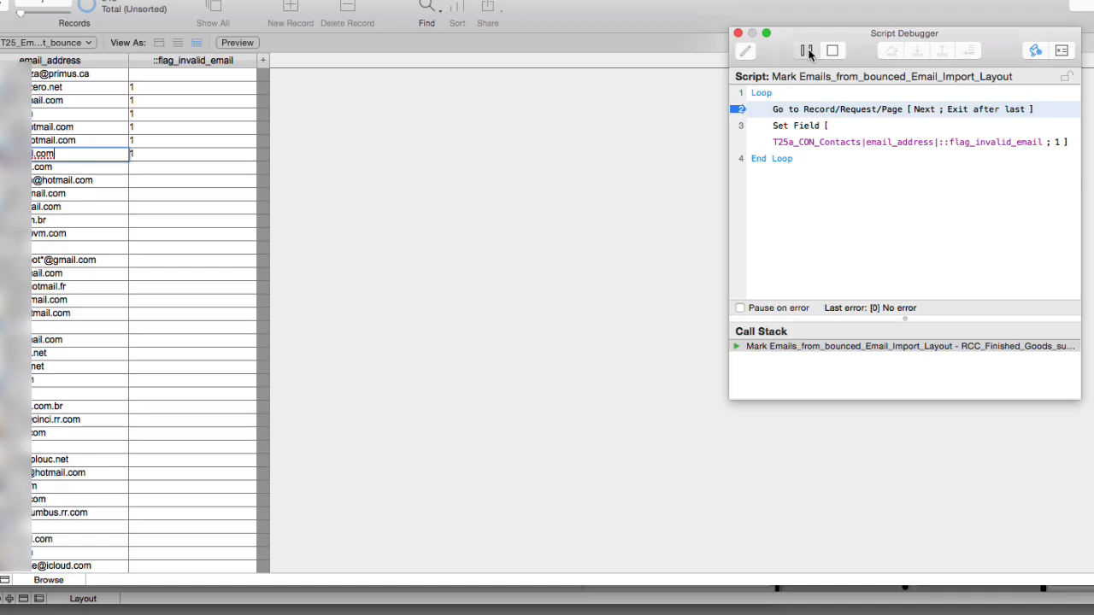